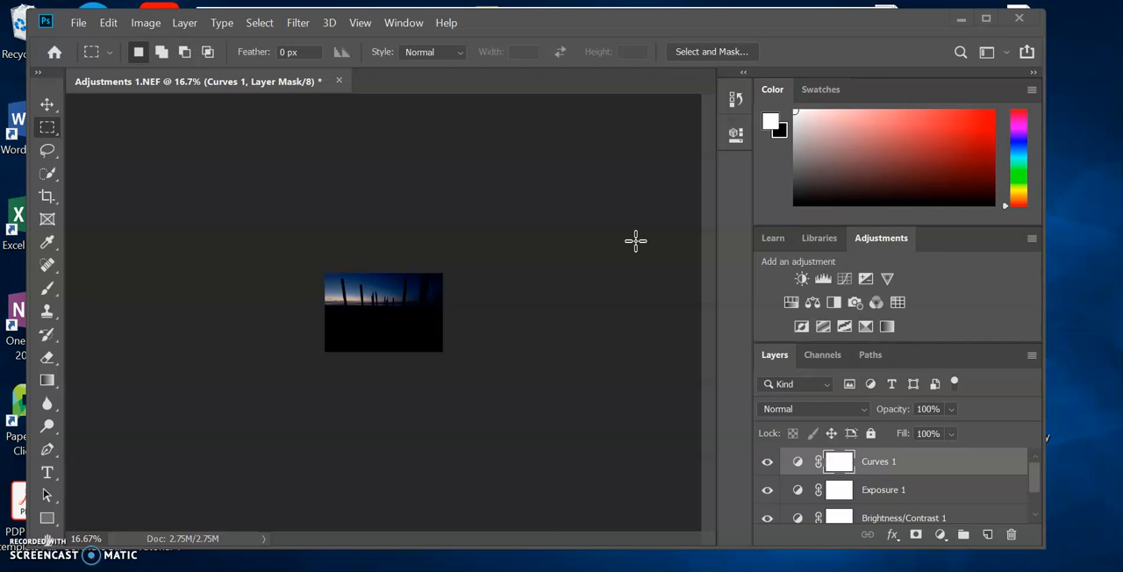
pyautogui.moveTo(578, 28)
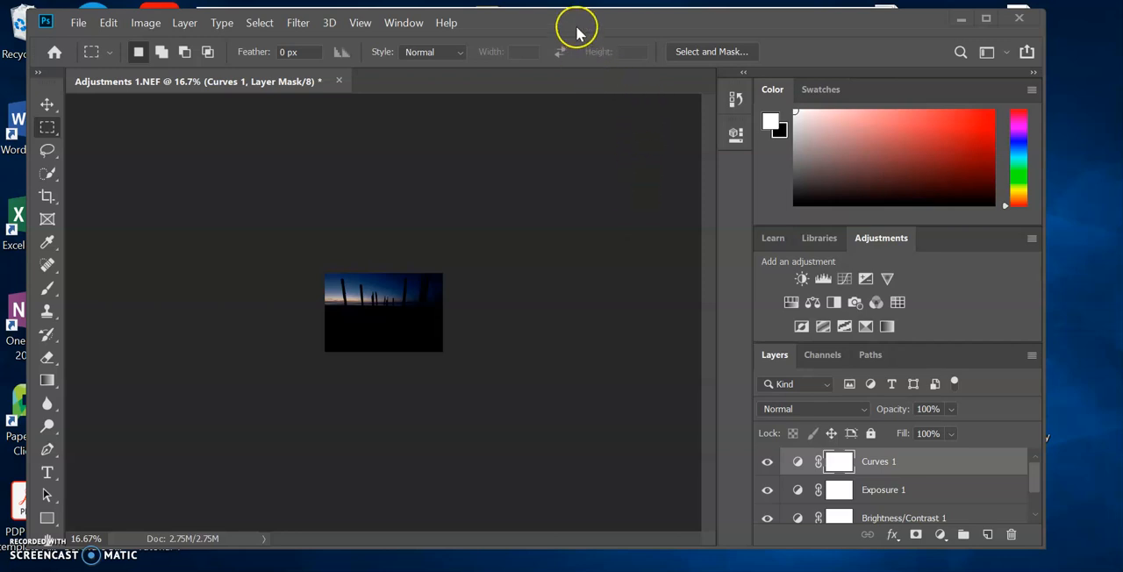
pyautogui.moveTo(577, 33)
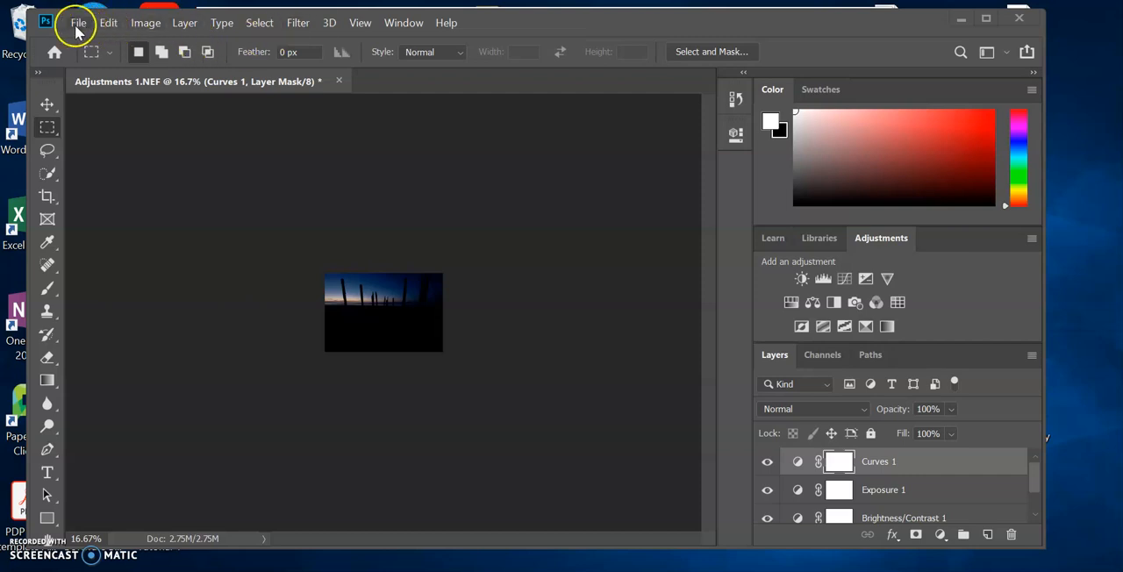
pyautogui.moveTo(79, 36)
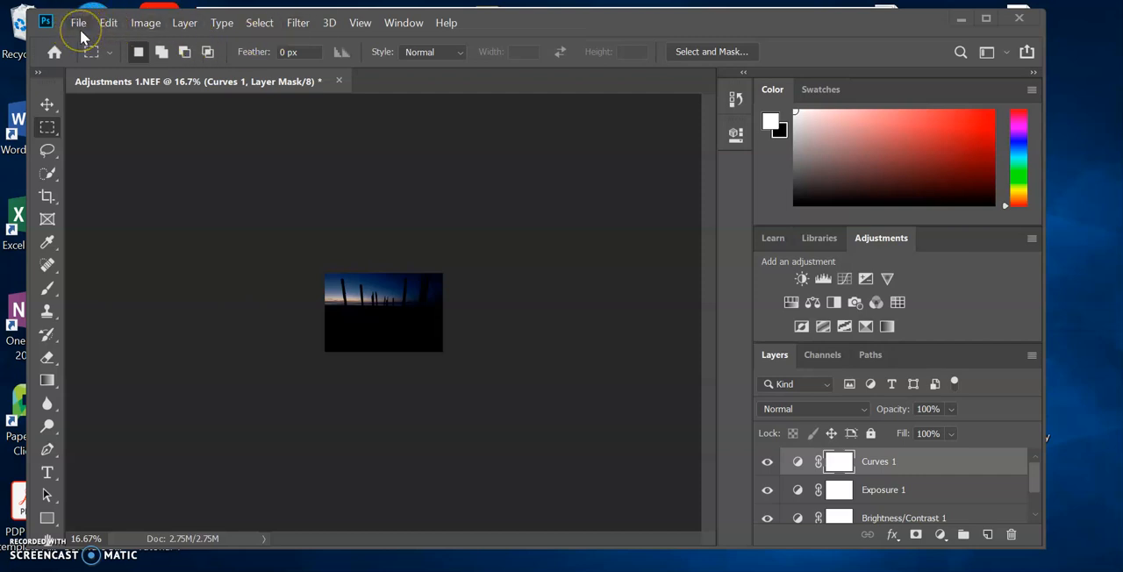
# Step: Open the Adjustments 2 car photo from New folder on the Desktop via File > Open
pyautogui.click(77, 21)
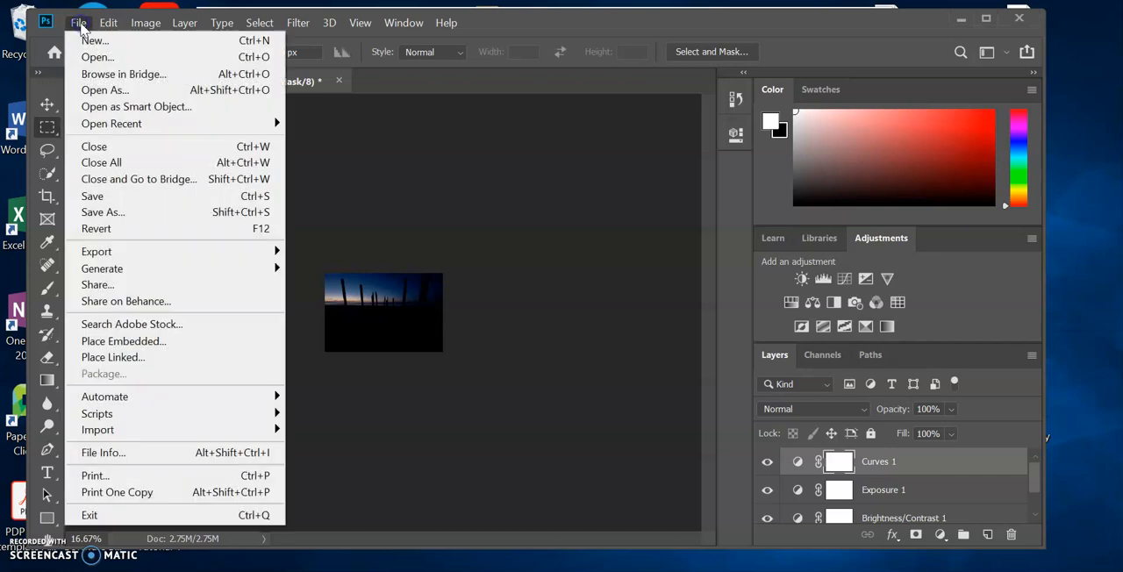
pyautogui.moveTo(91, 56)
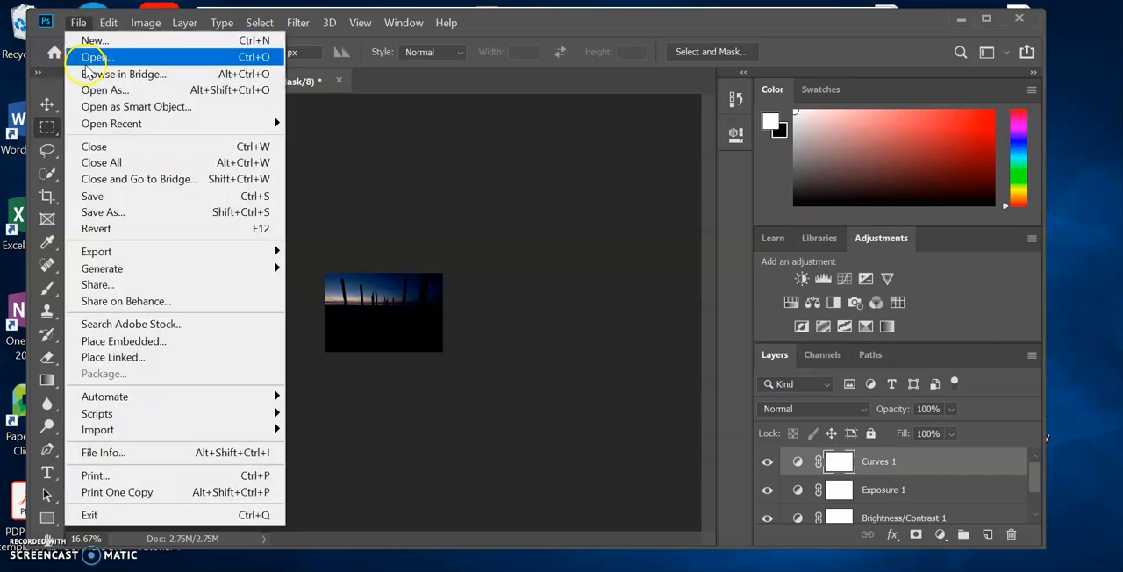
pyautogui.click(93, 56)
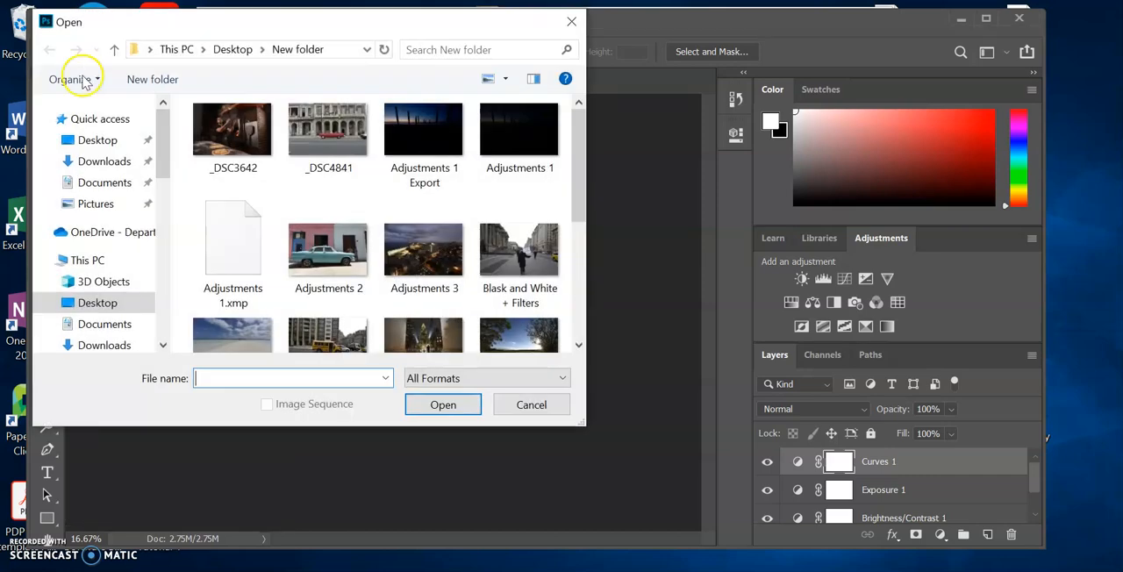
pyautogui.click(328, 249)
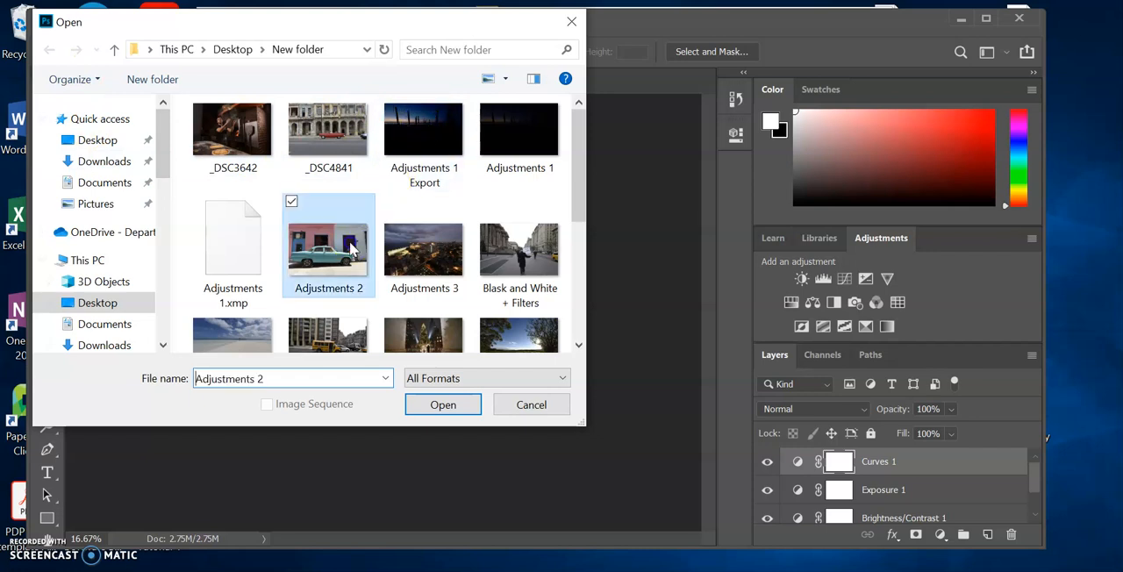
pyautogui.click(442, 404)
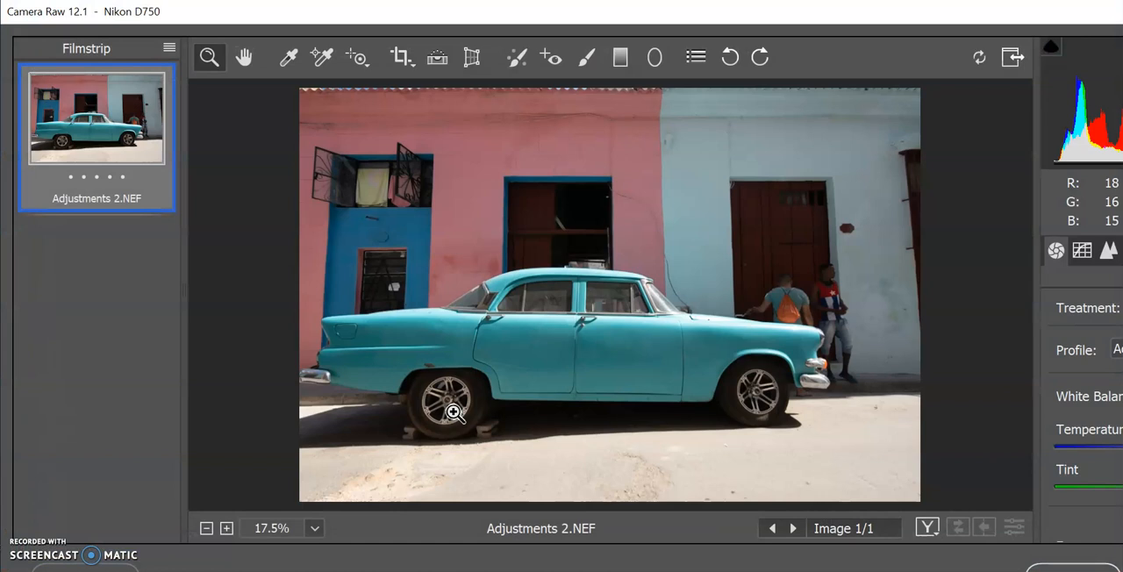
pyautogui.moveTo(1008, 37)
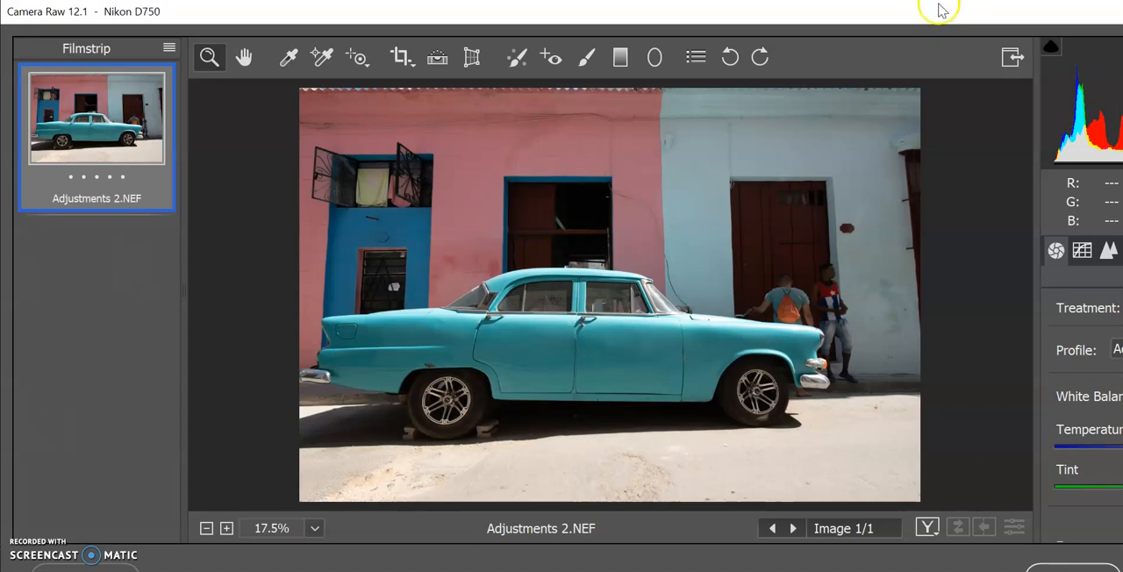
pyautogui.moveTo(946, 35)
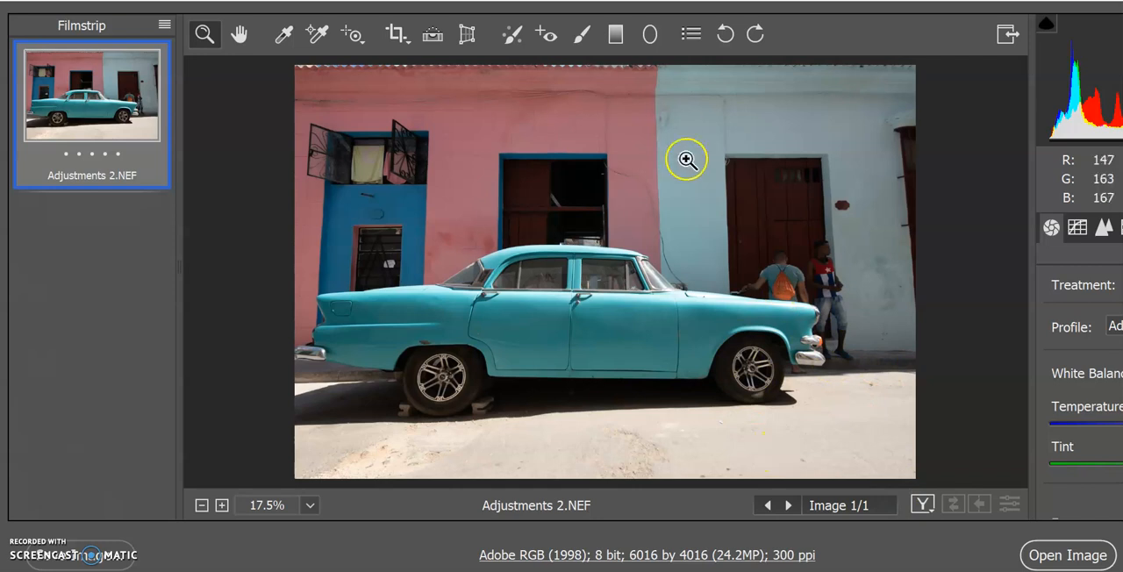
pyautogui.moveTo(639, 263)
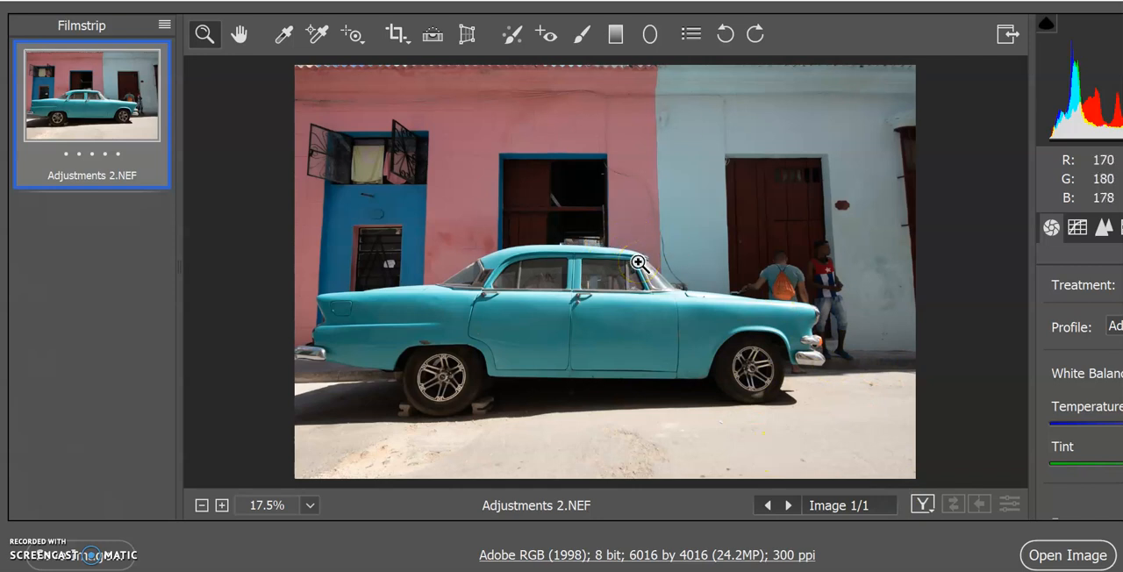
pyautogui.moveTo(1067, 554)
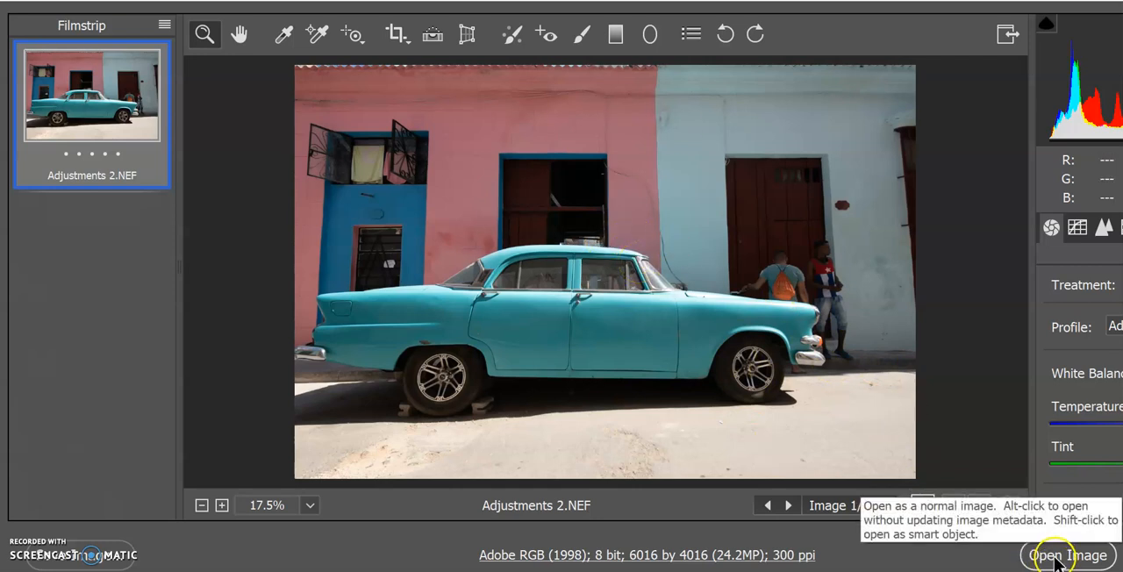
# Step: Accept Adjustments 2.NEF in Camera Raw with Open Image, keeping its settings unchanged
pyautogui.click(1067, 555)
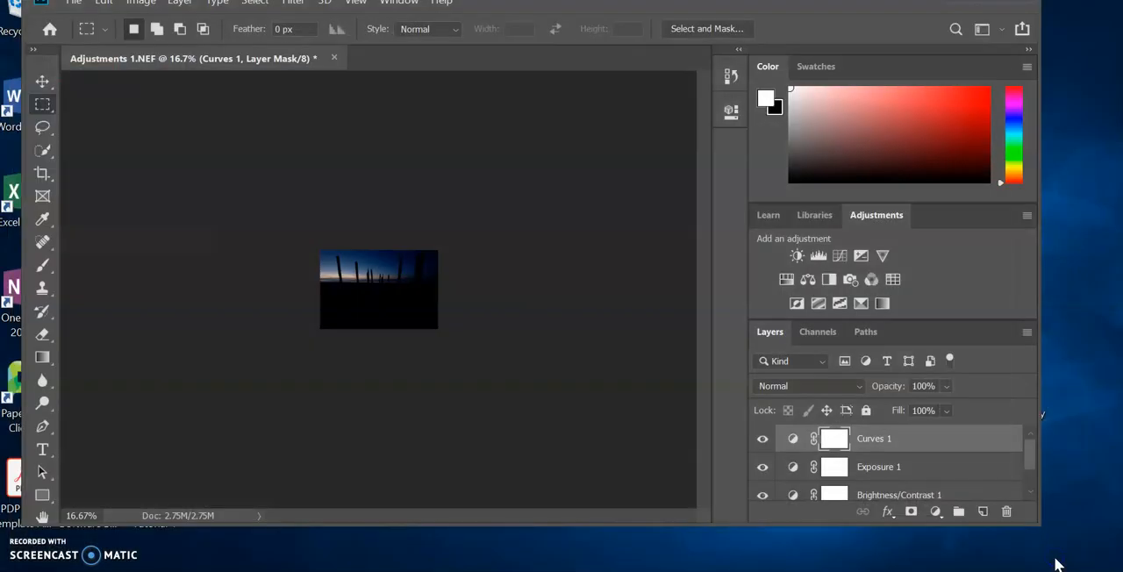
# Step: Switch to the new Adjustments 2.NEF document tab holding the turquoise car photo
pyautogui.click(439, 58)
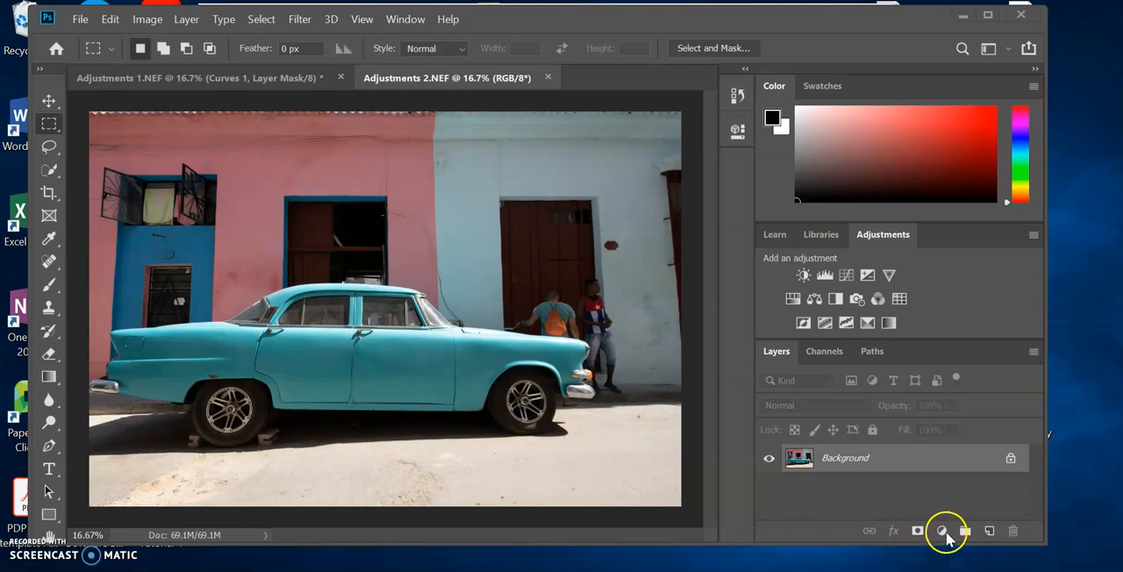
pyautogui.moveTo(941, 530)
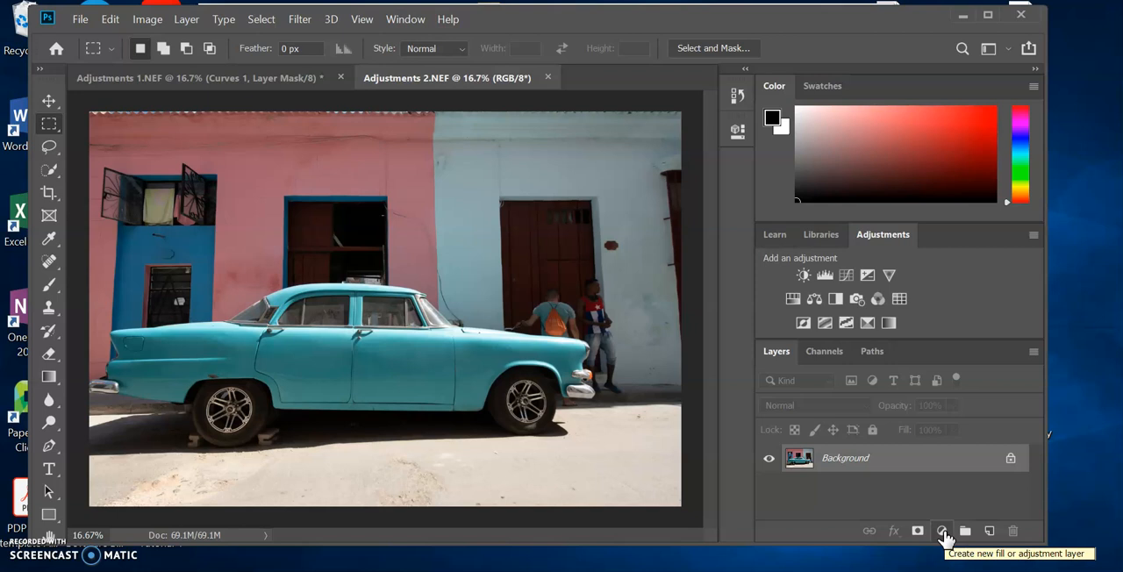
# Step: Add a Vibrance adjustment layer above the car photo's Background from the Layers panel
pyautogui.click(940, 530)
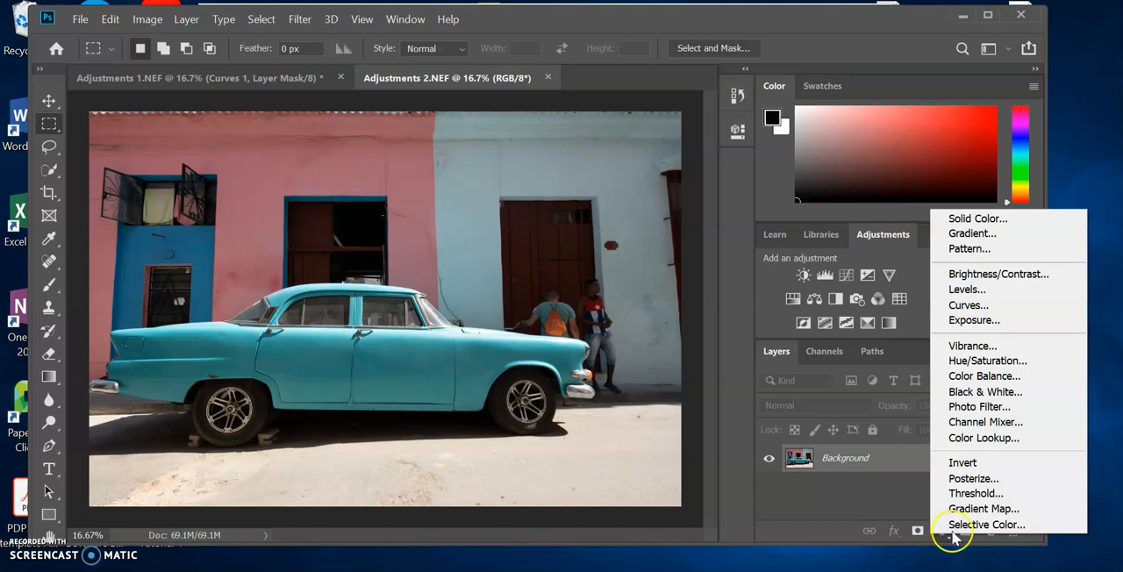
pyautogui.moveTo(972, 345)
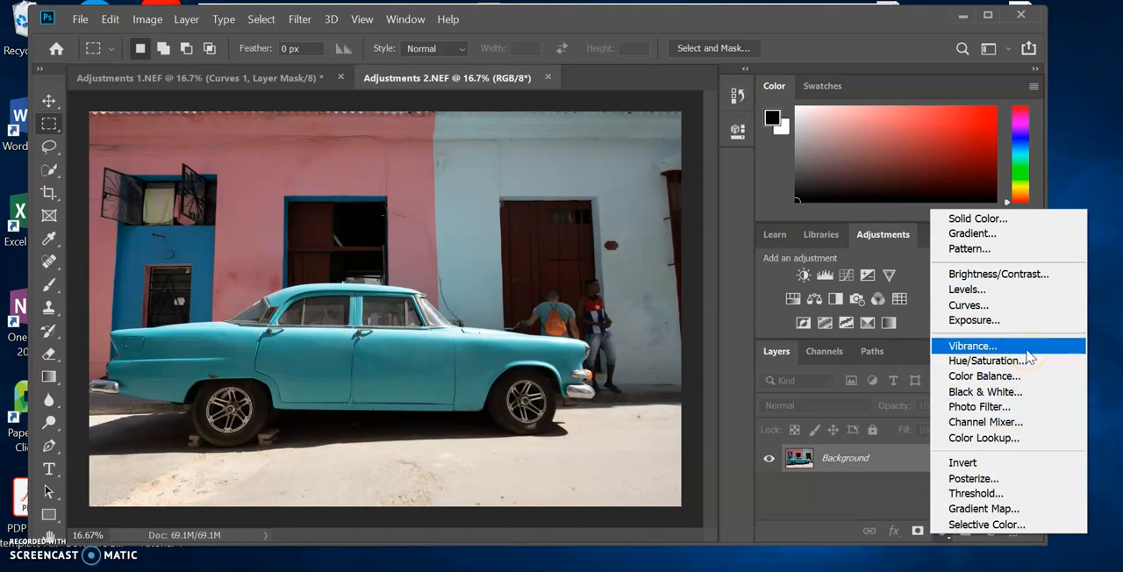
pyautogui.moveTo(1003, 349)
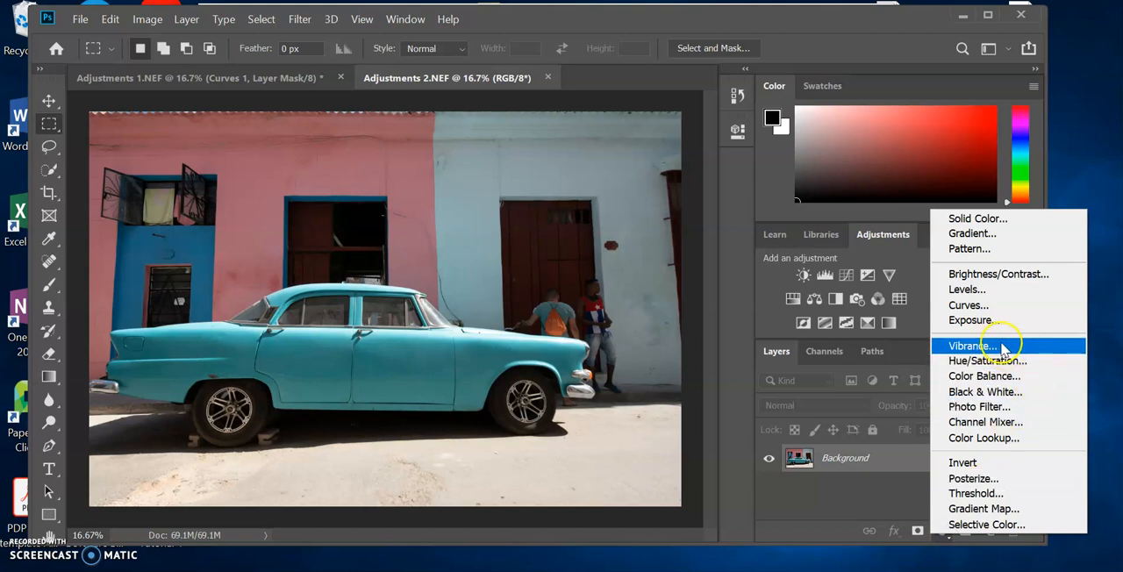
pyautogui.moveTo(986, 362)
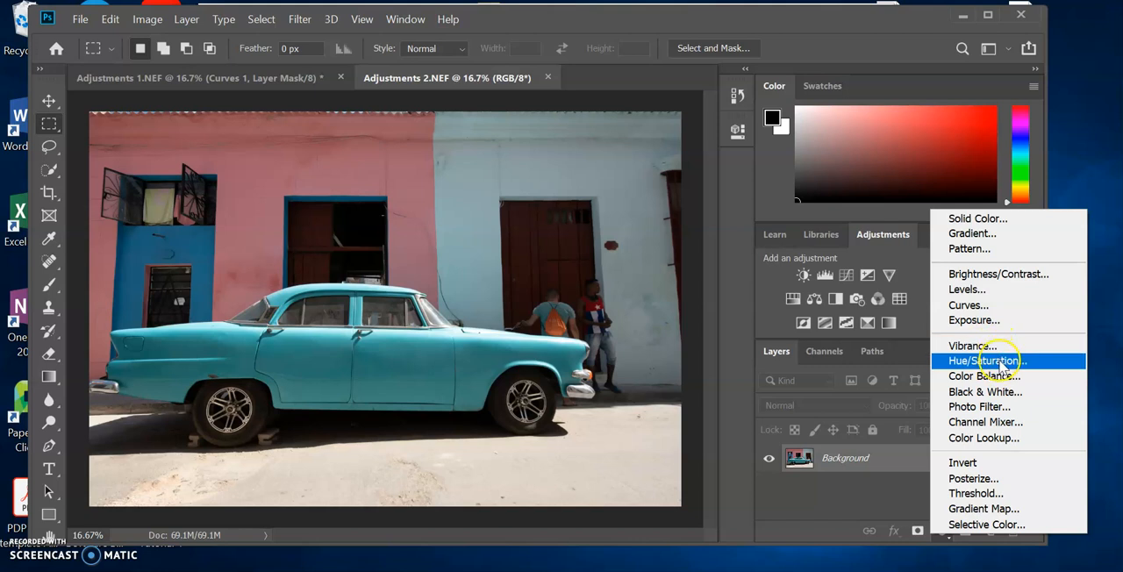
pyautogui.moveTo(983, 376)
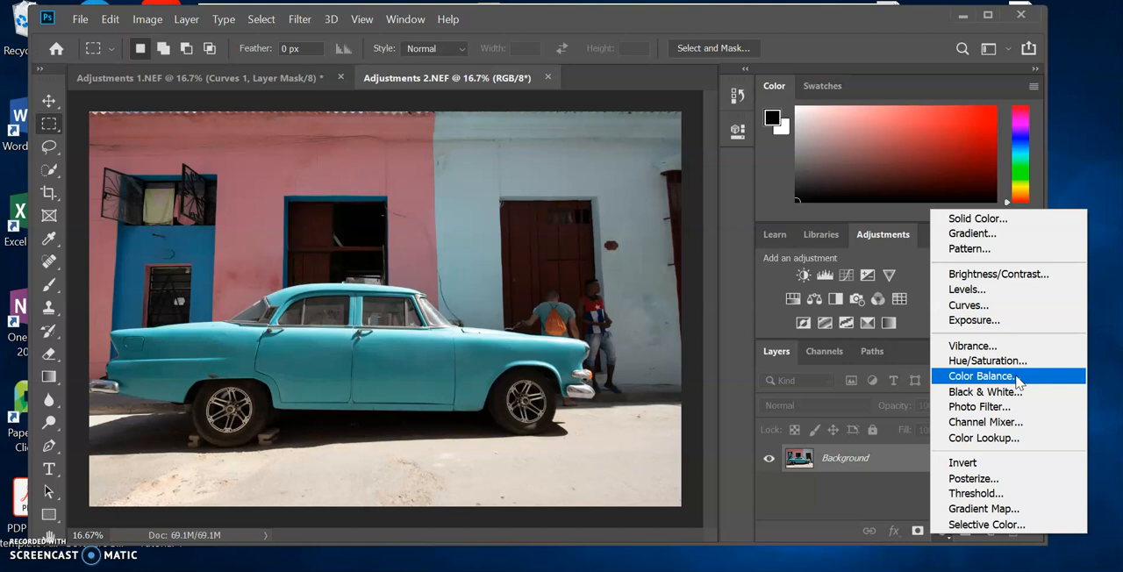
pyautogui.click(972, 344)
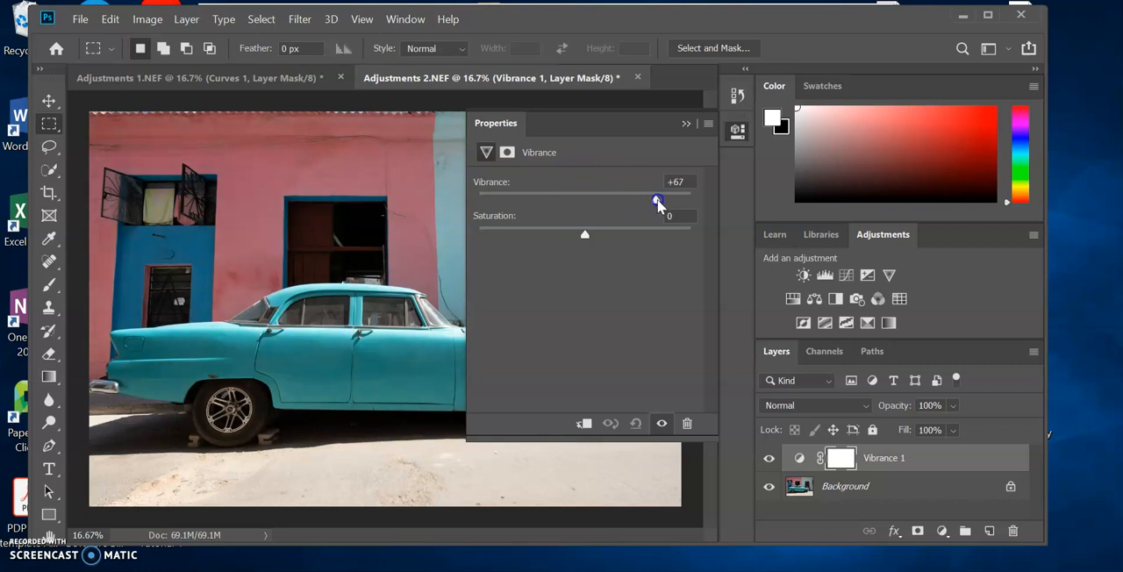
# Step: Swing Vibrance down to -77 then up to its +100 maximum
pyautogui.moveTo(658, 198); pyautogui.dragTo(506, 198)
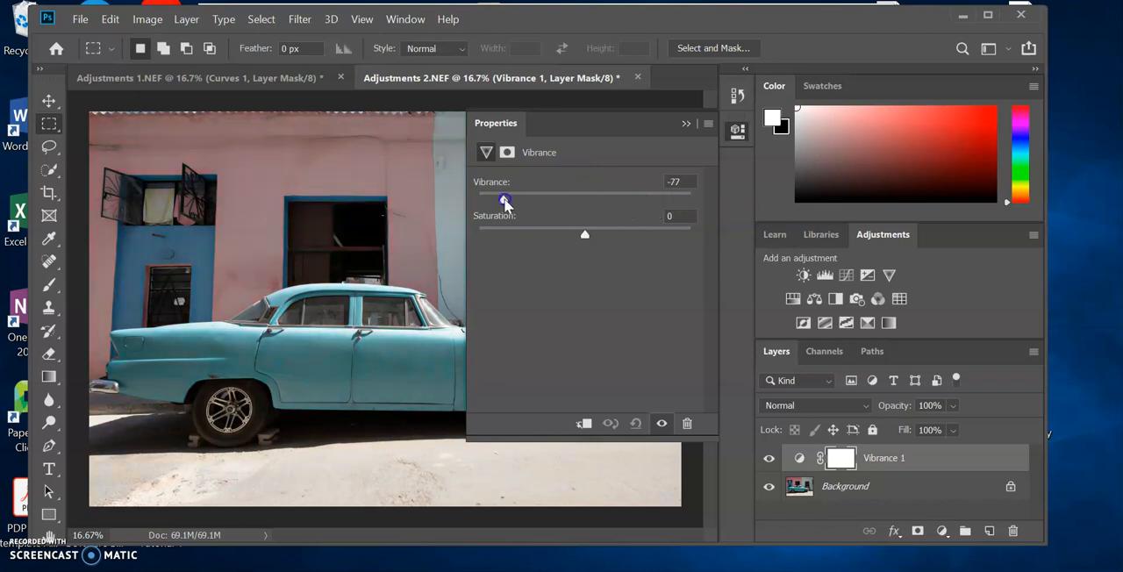
pyautogui.moveTo(505, 200); pyautogui.dragTo(691, 200)
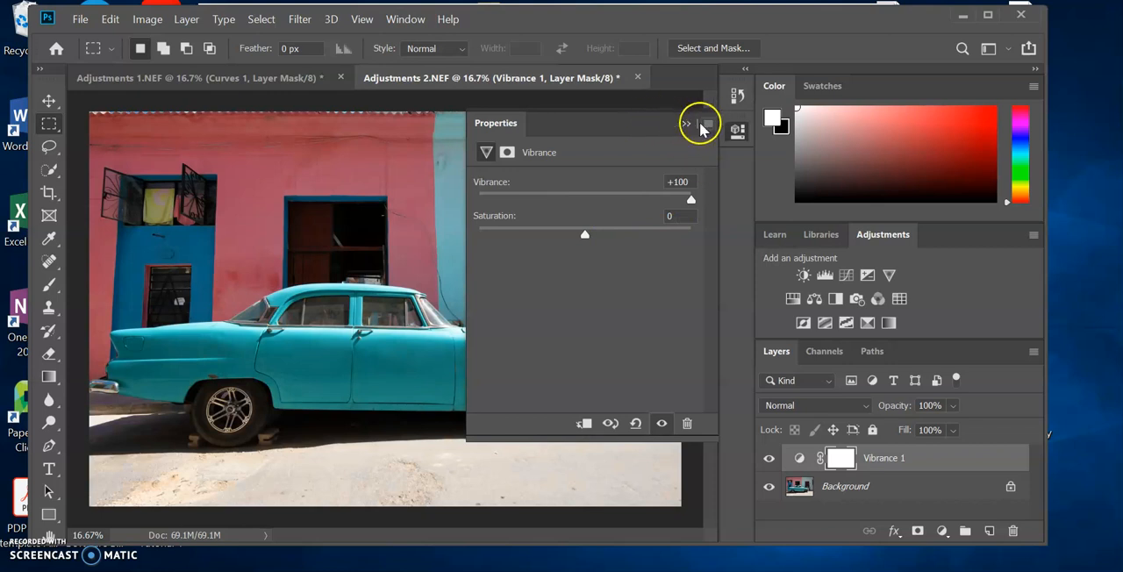
pyautogui.moveTo(646, 109)
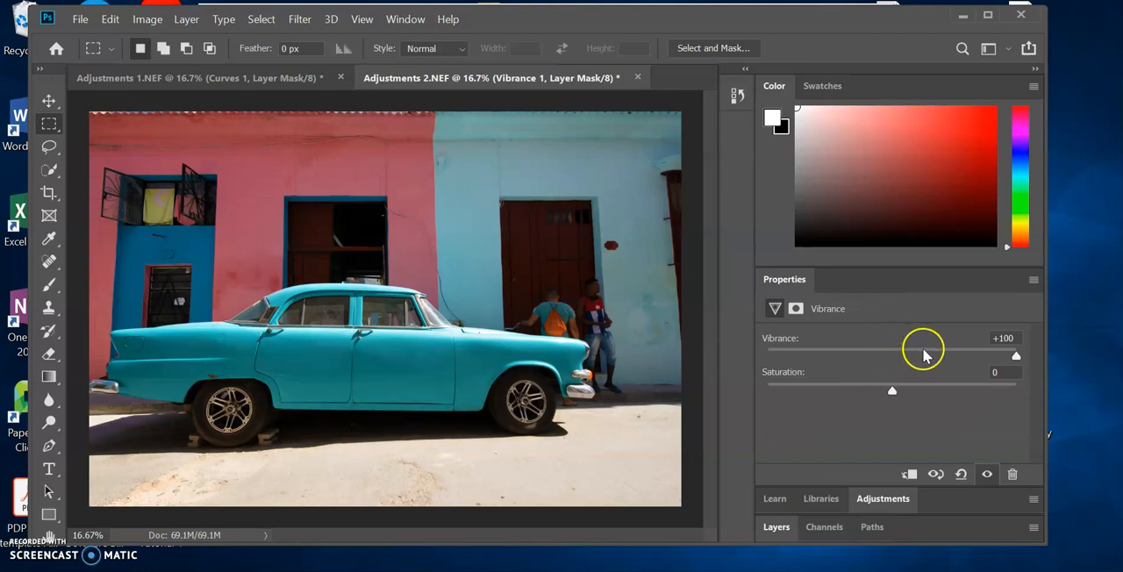
# Step: Test Vibrance across its range, from -100 through +38, ending at +100
pyautogui.moveTo(1016, 354); pyautogui.dragTo(1014, 355)
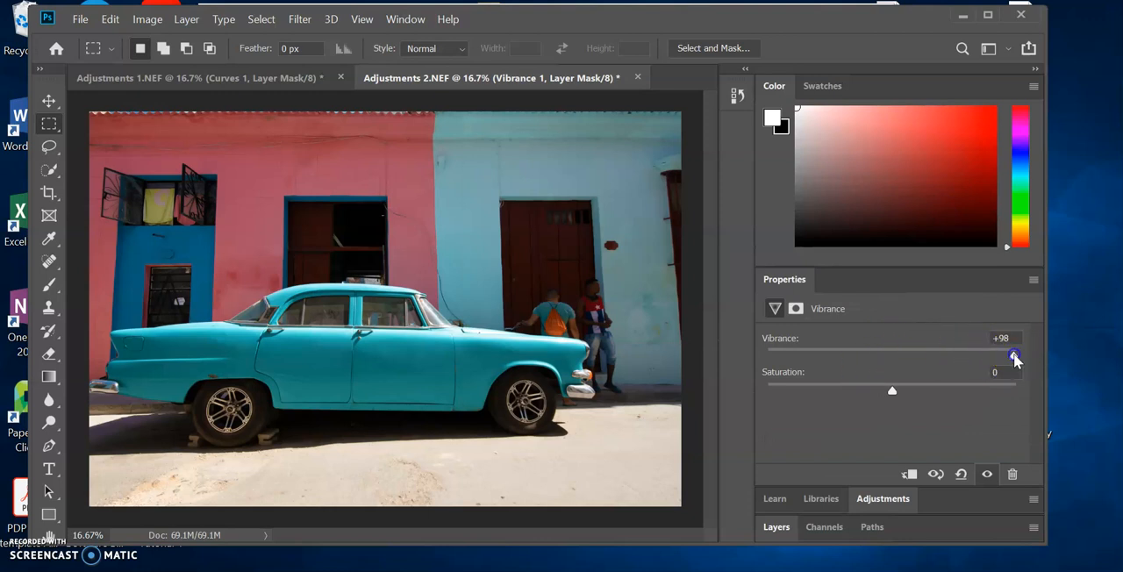
pyautogui.moveTo(1015, 354); pyautogui.dragTo(769, 355)
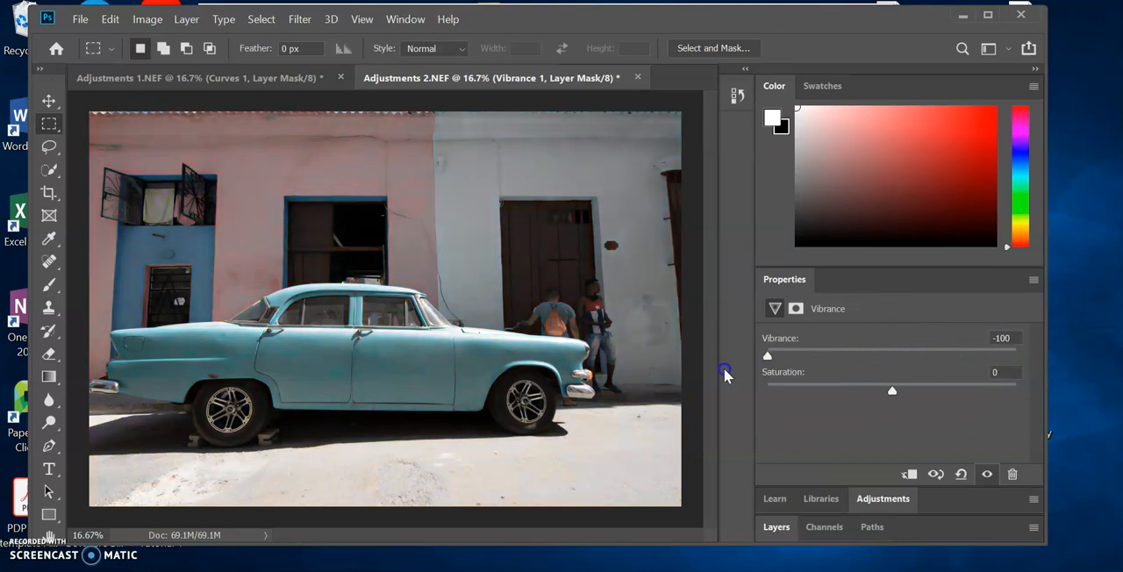
pyautogui.moveTo(766, 354); pyautogui.dragTo(1016, 354)
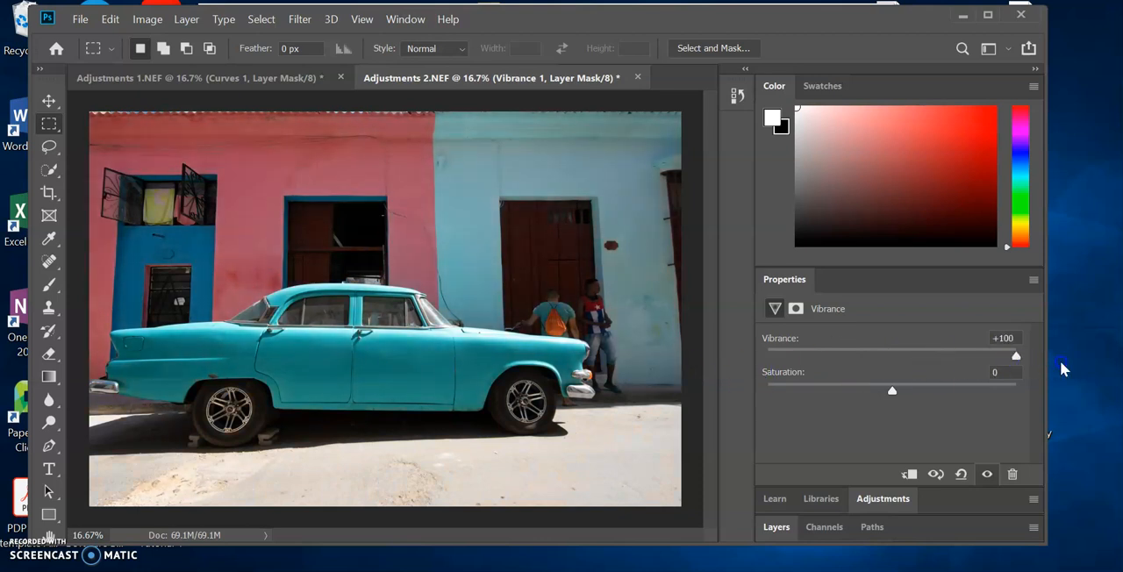
pyautogui.moveTo(1016, 354); pyautogui.dragTo(941, 355)
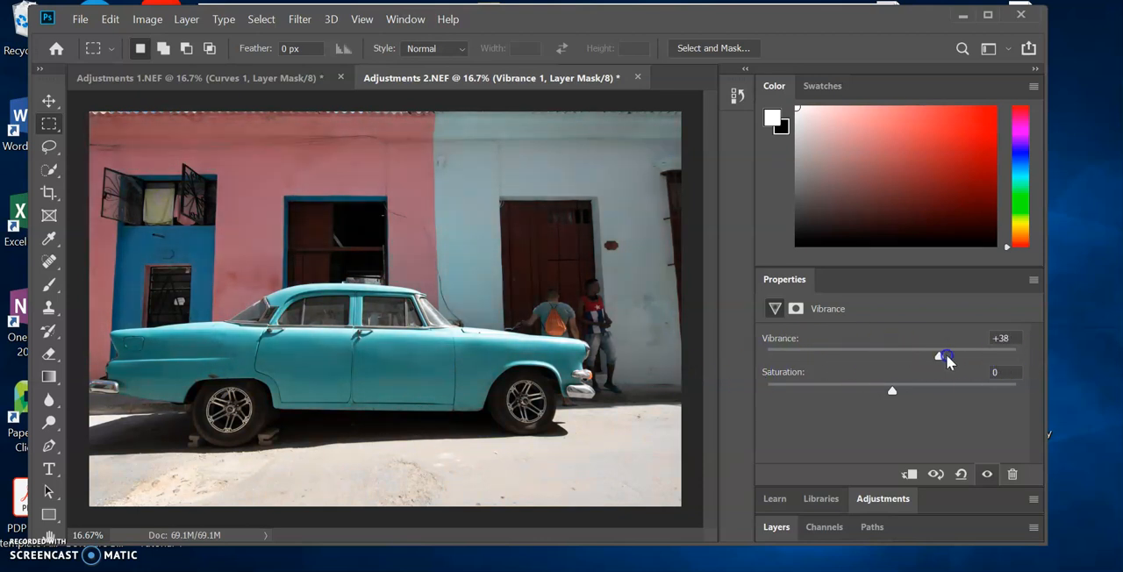
pyautogui.moveTo(946, 351); pyautogui.dragTo(821, 354)
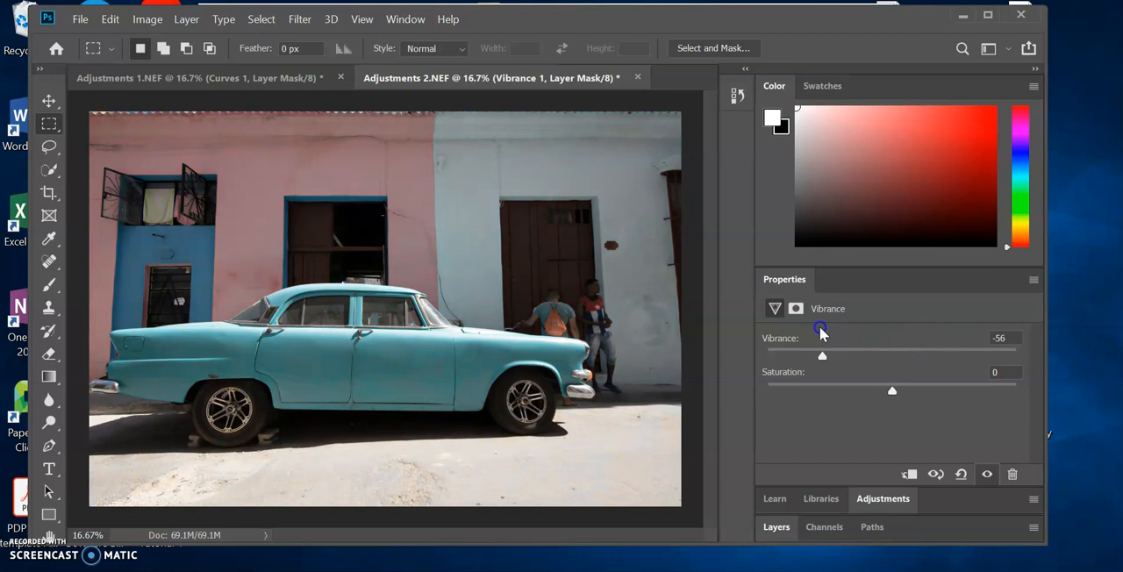
pyautogui.moveTo(823, 355); pyautogui.dragTo(789, 354)
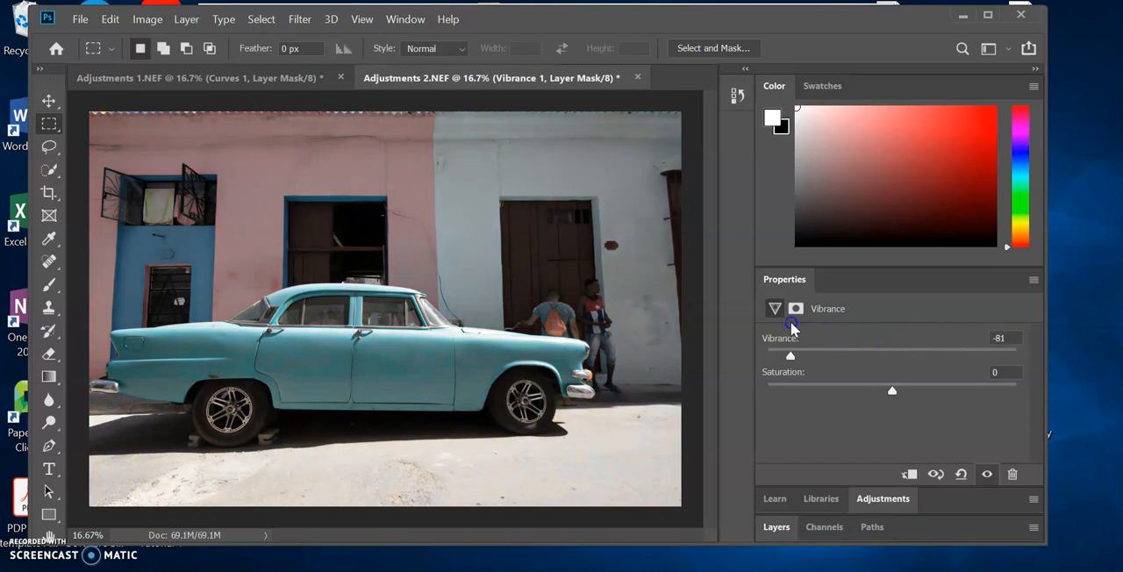
pyautogui.moveTo(790, 354); pyautogui.dragTo(803, 355)
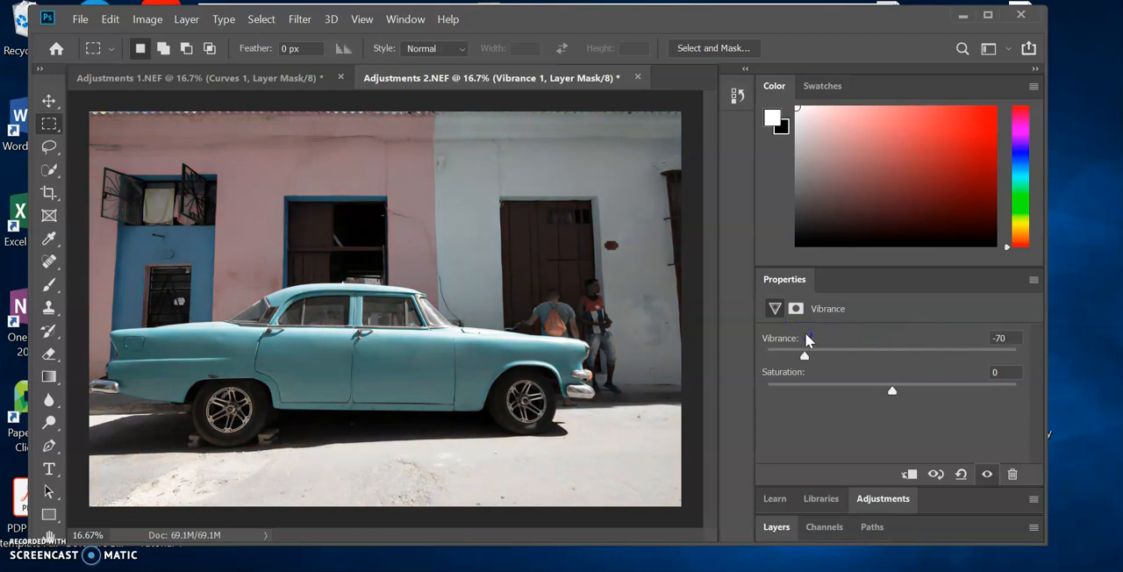
pyautogui.moveTo(803, 354); pyautogui.dragTo(1016, 354)
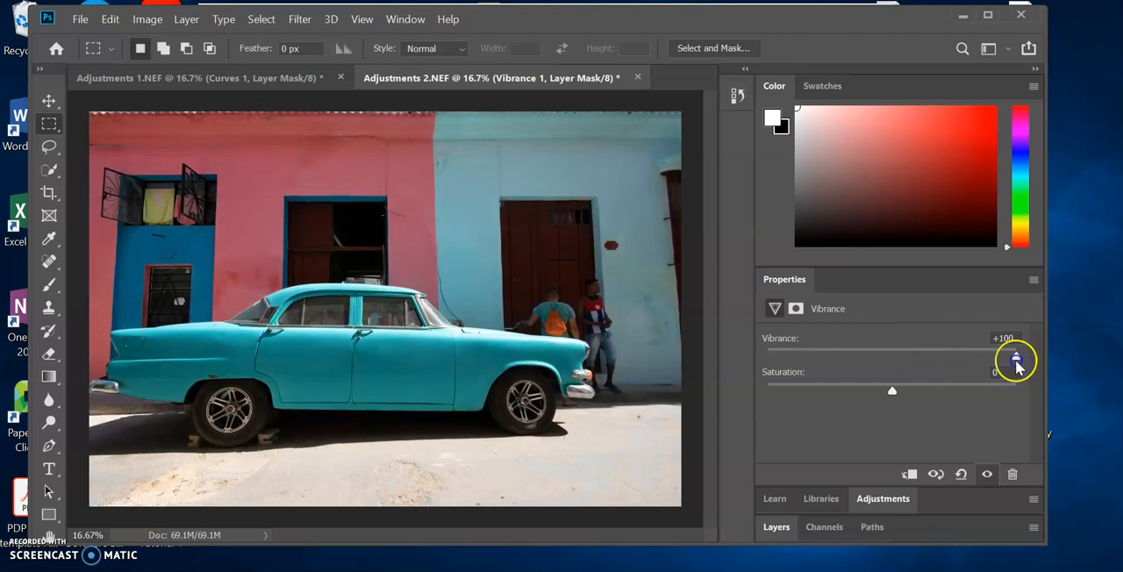
# Step: Test Saturation around +47 and zero, ending at its +100 maximum
pyautogui.moveTo(892, 389); pyautogui.dragTo(953, 390)
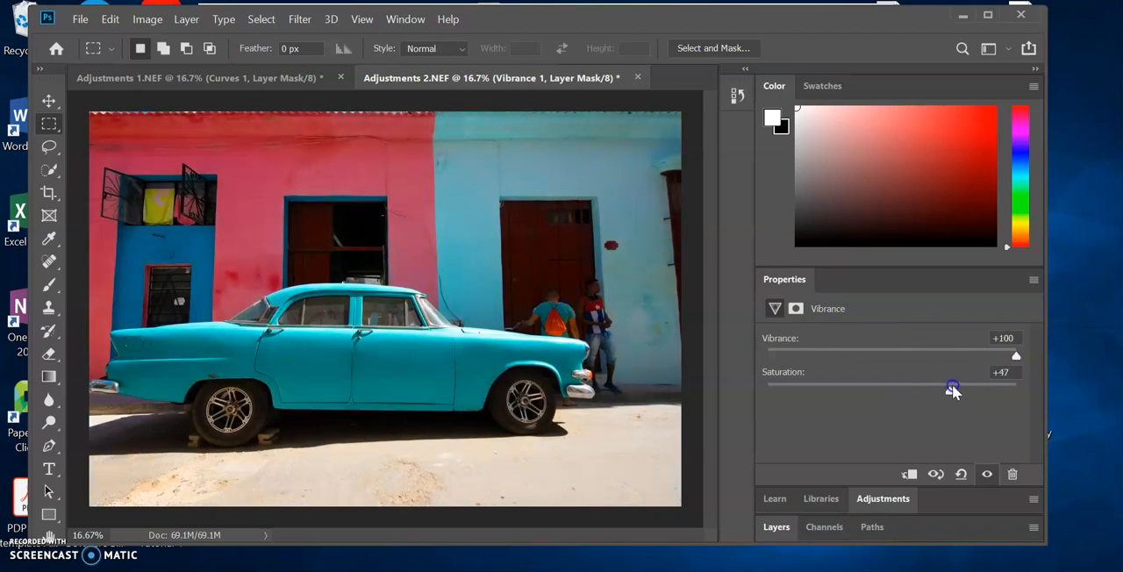
pyautogui.moveTo(952, 389); pyautogui.dragTo(894, 390)
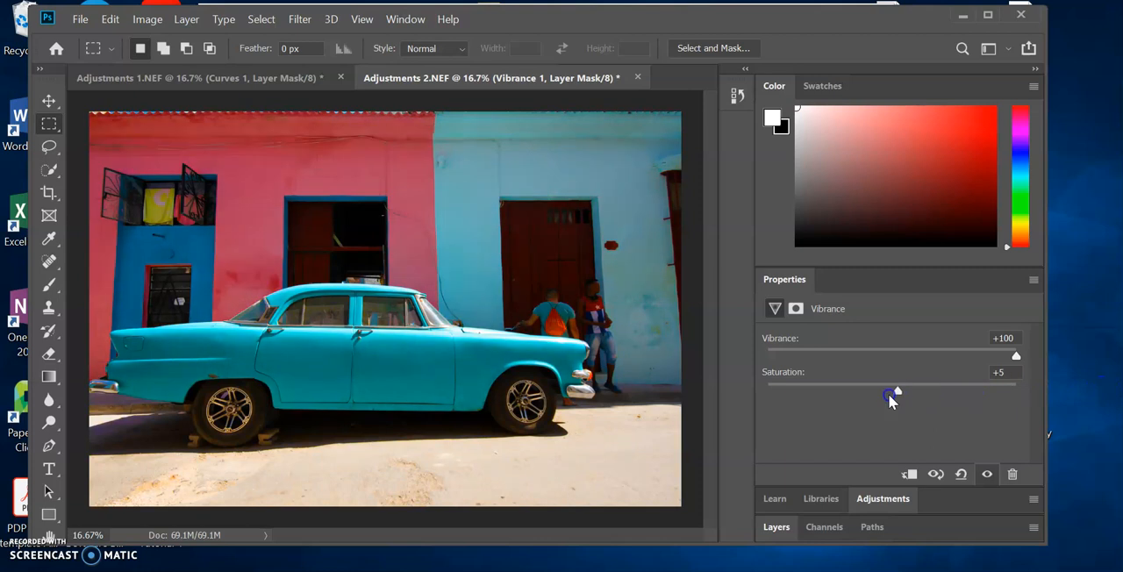
pyautogui.moveTo(897, 393); pyautogui.dragTo(1016, 393)
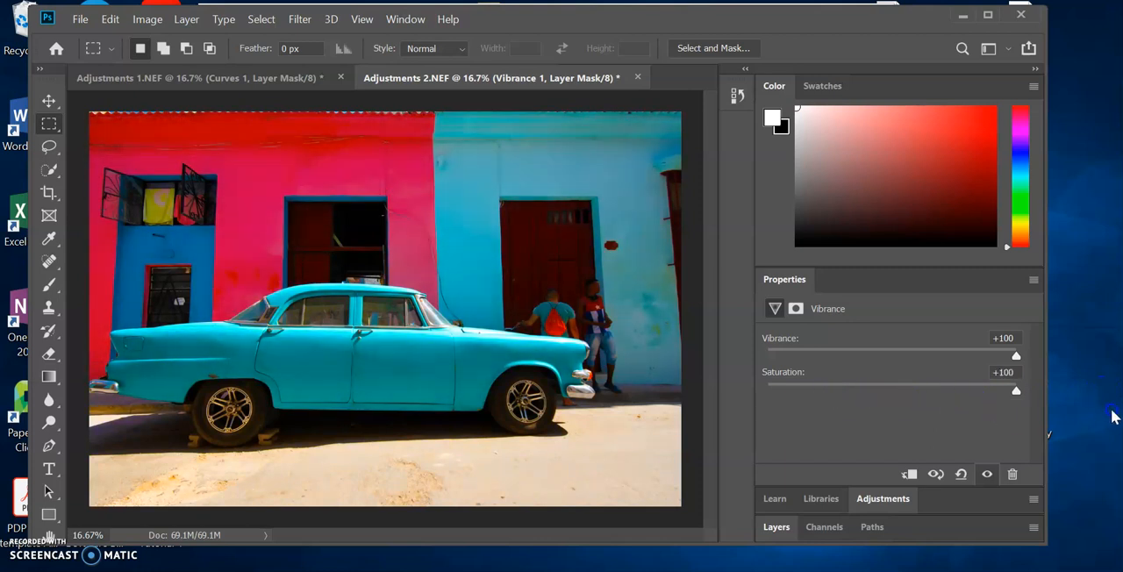
pyautogui.moveTo(1044, 400)
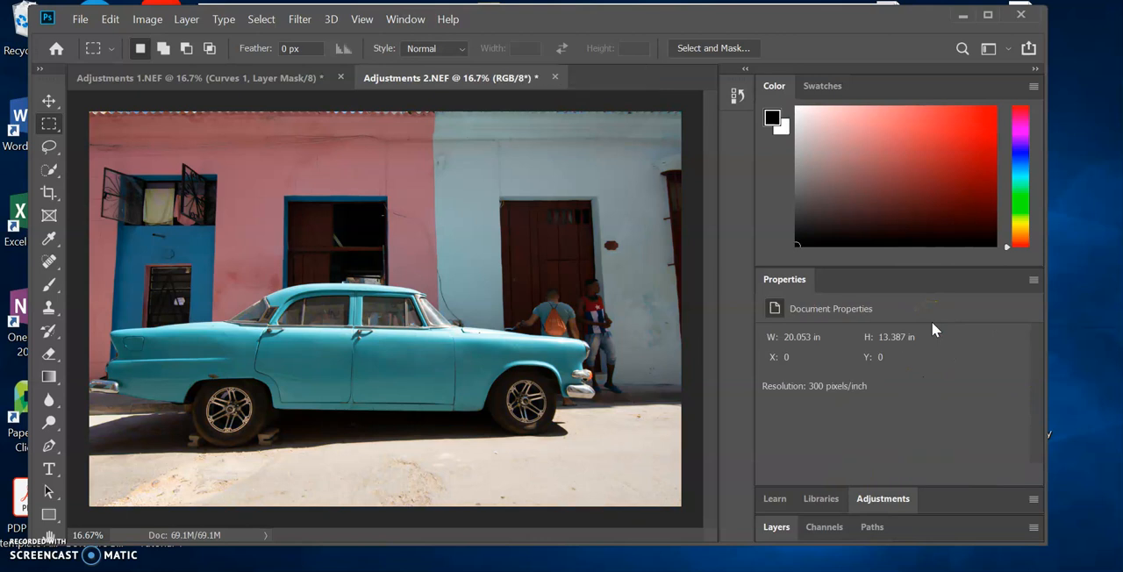
pyautogui.moveTo(1010, 389)
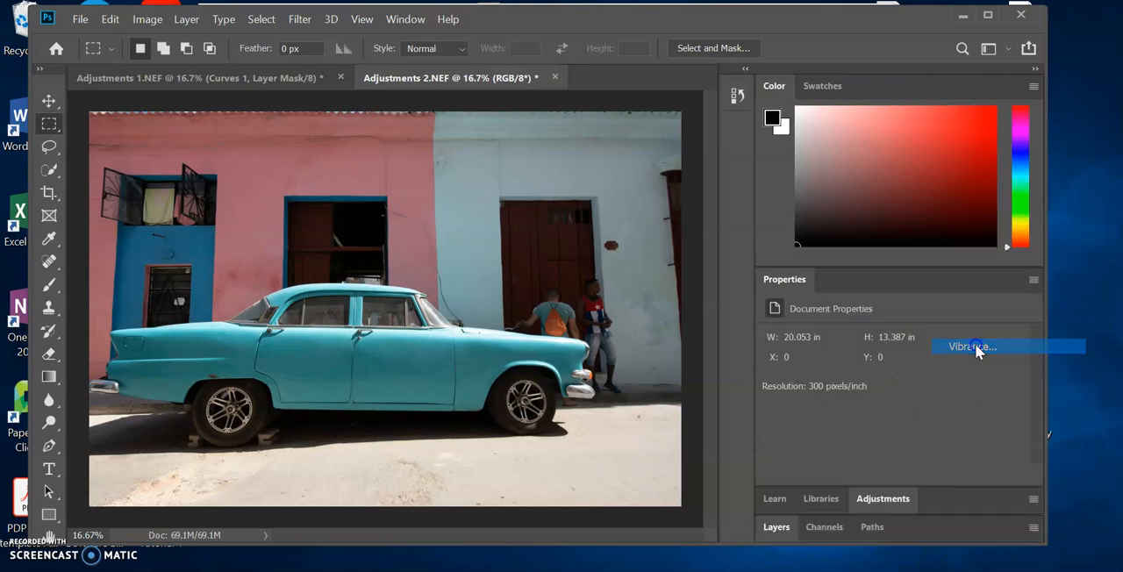
# Step: Add a fresh Vibrance adjustment and nudge Vibrance up to about +12
pyautogui.click(972, 347)
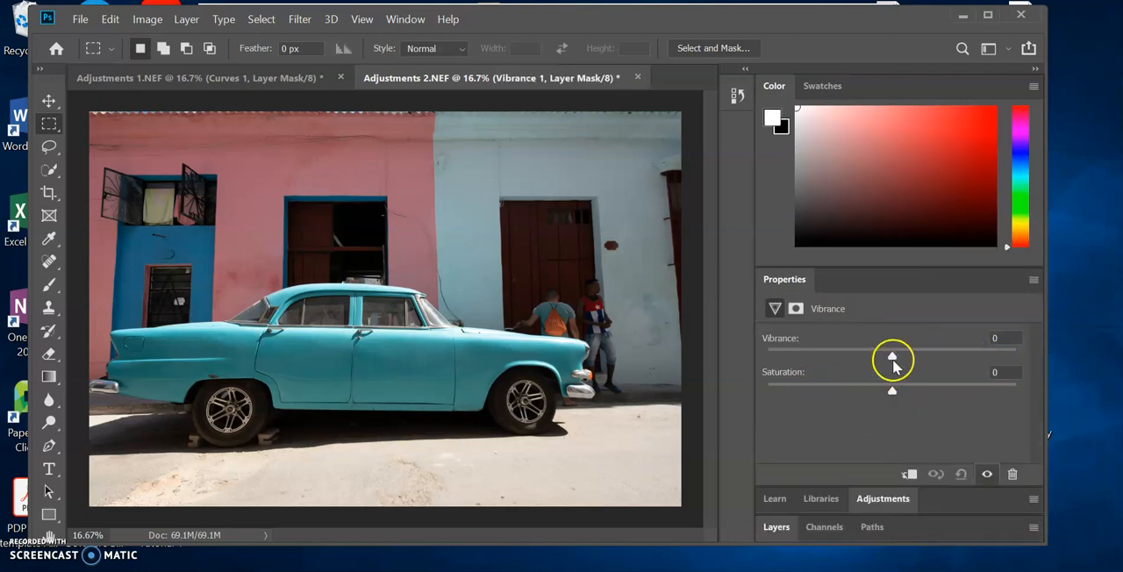
pyautogui.moveTo(891, 351); pyautogui.dragTo(895, 351)
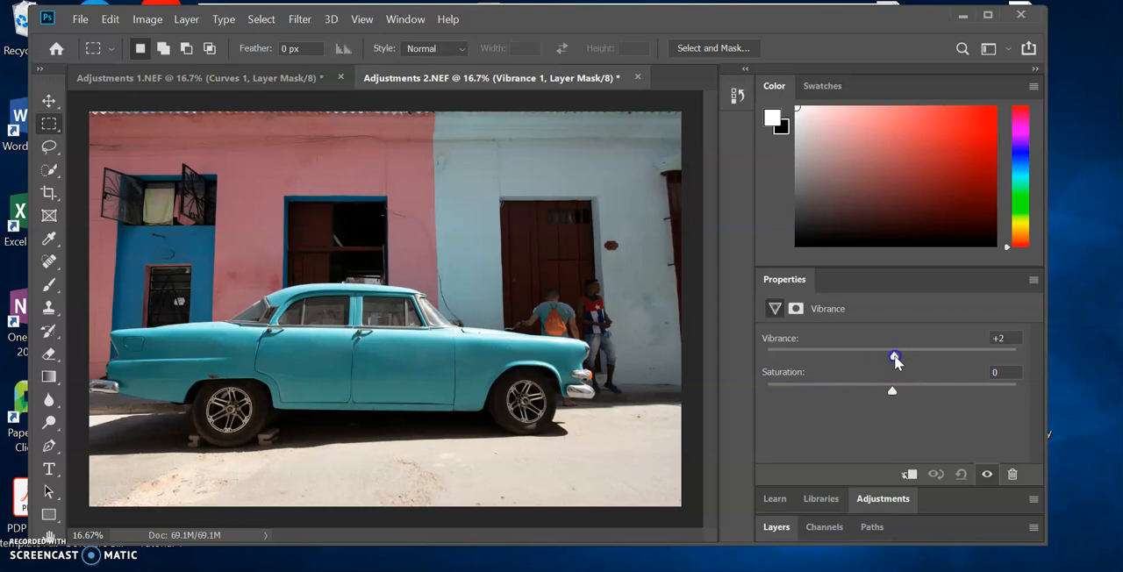
pyautogui.moveTo(895, 360); pyautogui.dragTo(909, 360)
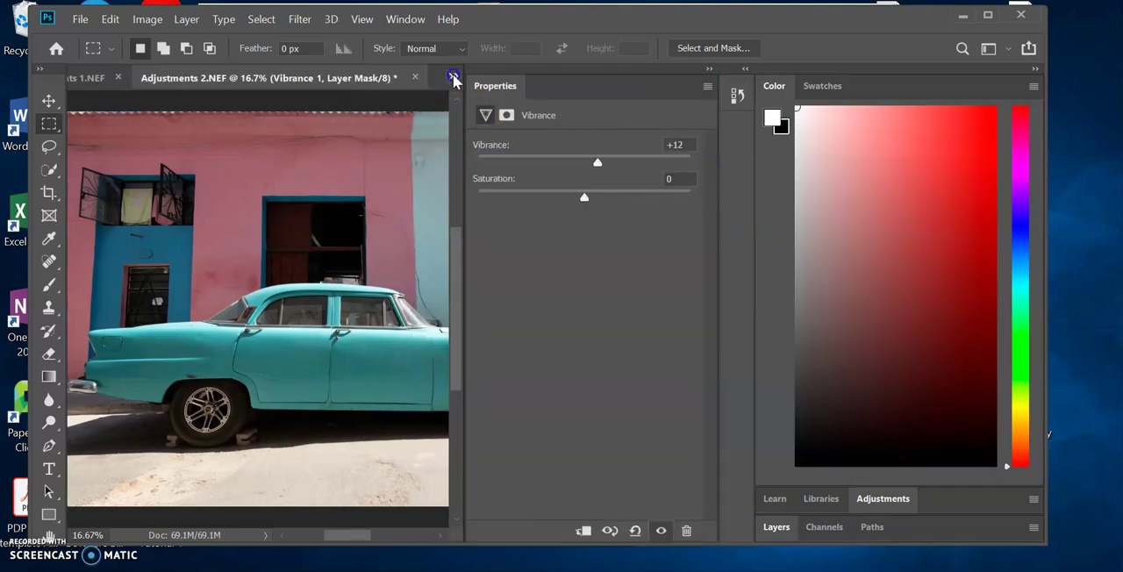
pyautogui.moveTo(465, 214)
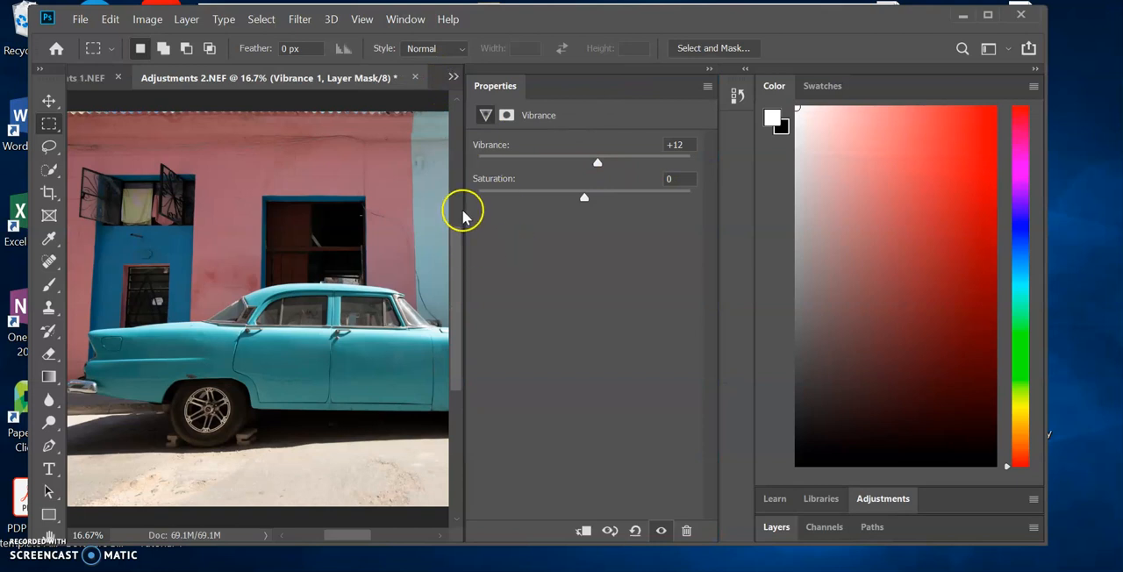
pyautogui.moveTo(464, 211)
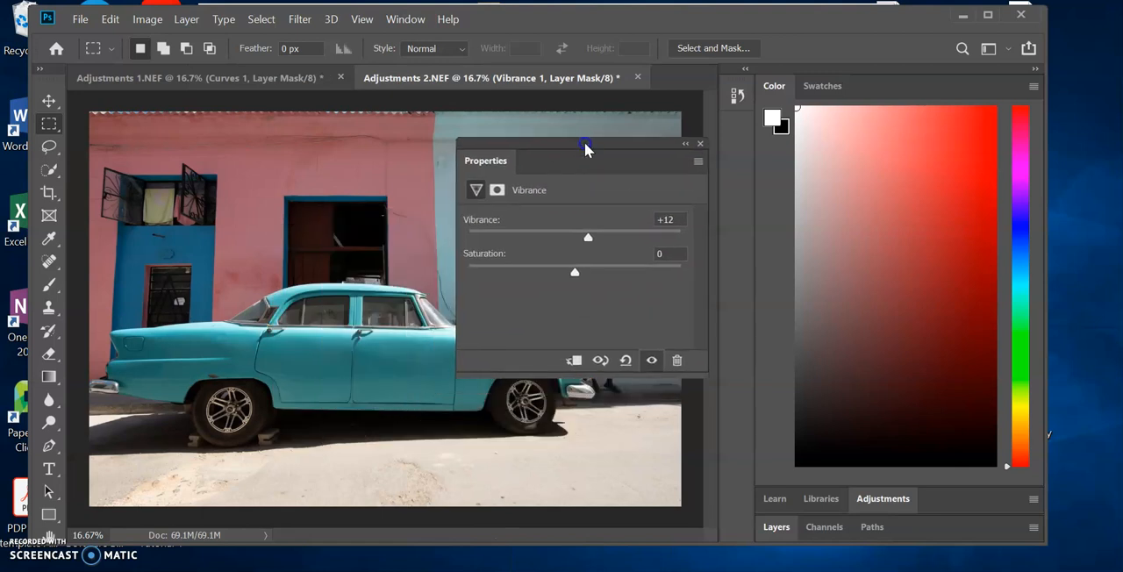
# Step: Set the adjustment to Vibrance +22 and Saturation +17 after testing lower Saturation
pyautogui.moveTo(586, 144); pyautogui.dragTo(586, 141)
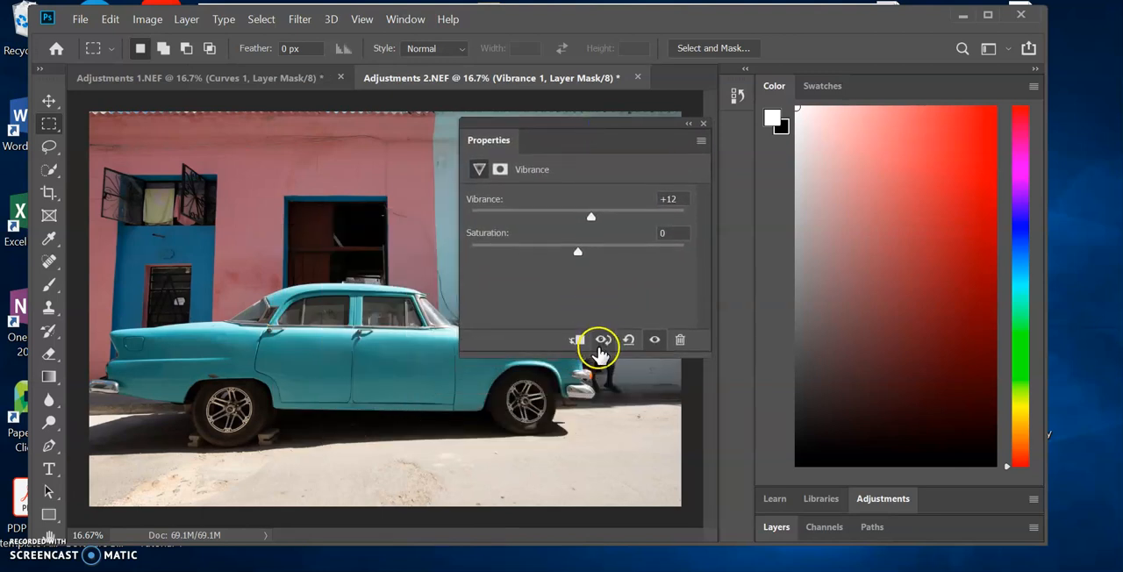
pyautogui.moveTo(601, 207)
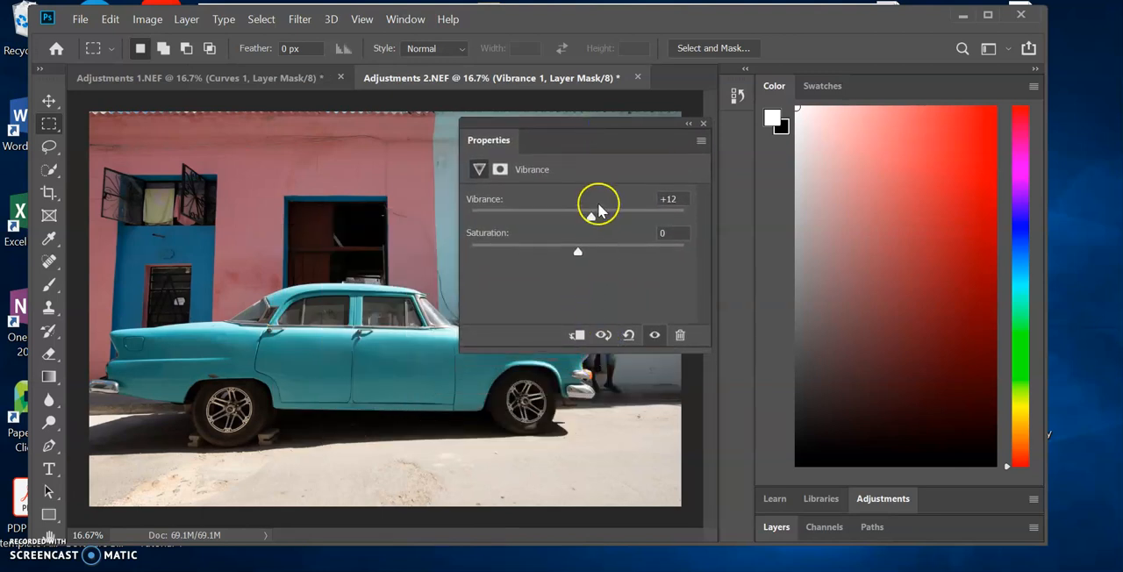
pyautogui.moveTo(590, 214); pyautogui.dragTo(599, 214)
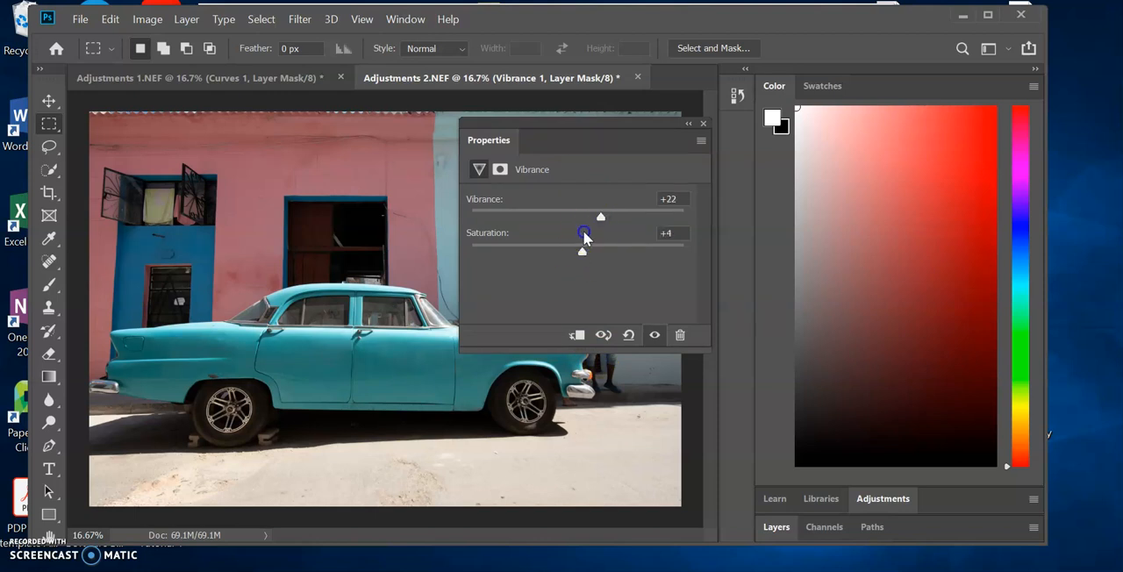
pyautogui.moveTo(583, 251); pyautogui.dragTo(531, 267)
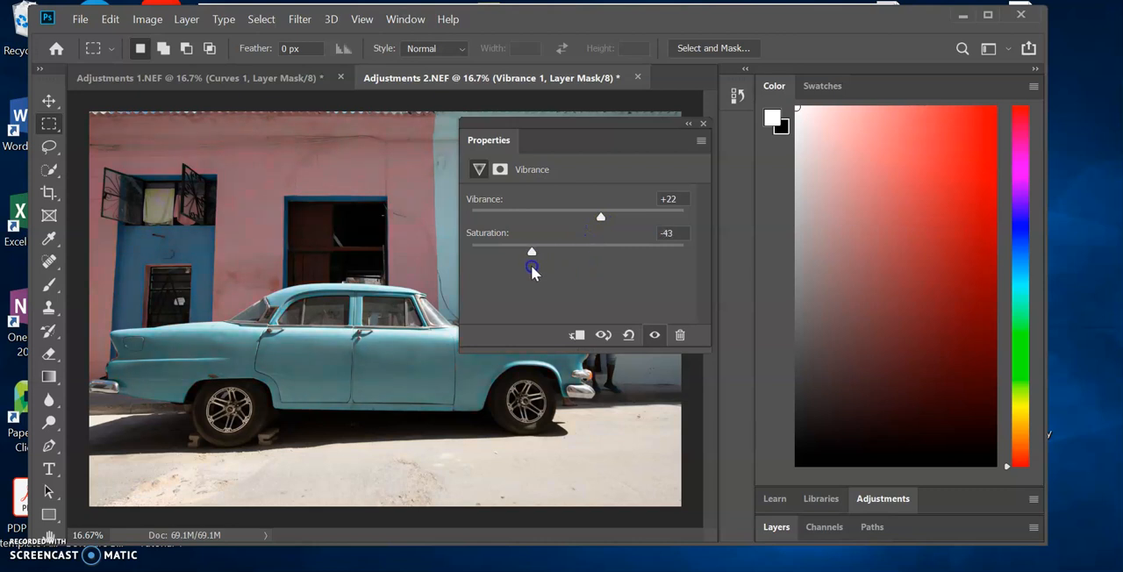
pyautogui.moveTo(532, 257); pyautogui.dragTo(600, 256)
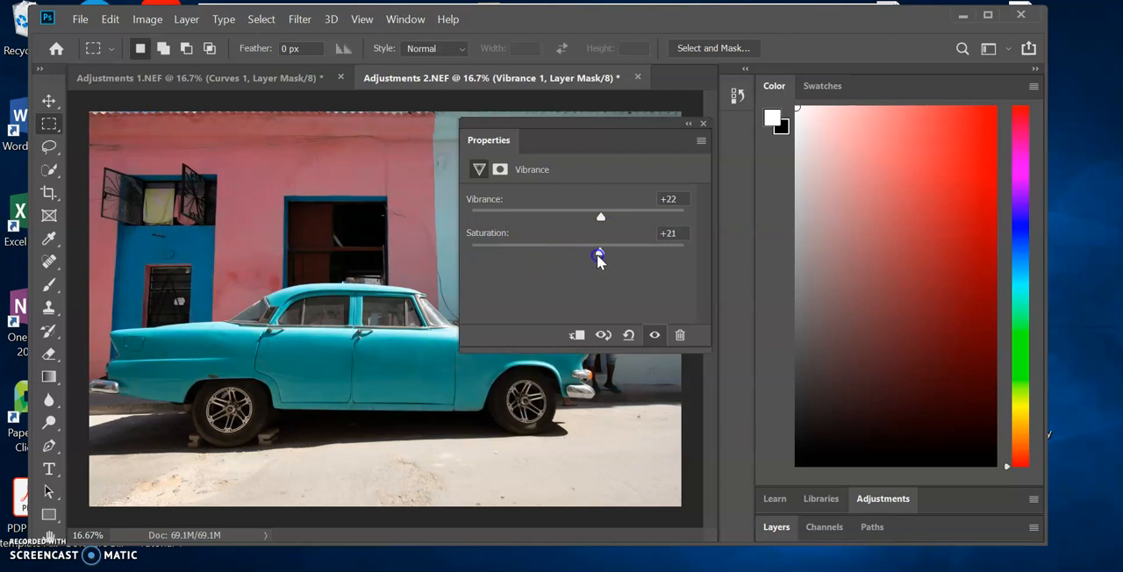
pyautogui.moveTo(600, 253); pyautogui.dragTo(595, 253)
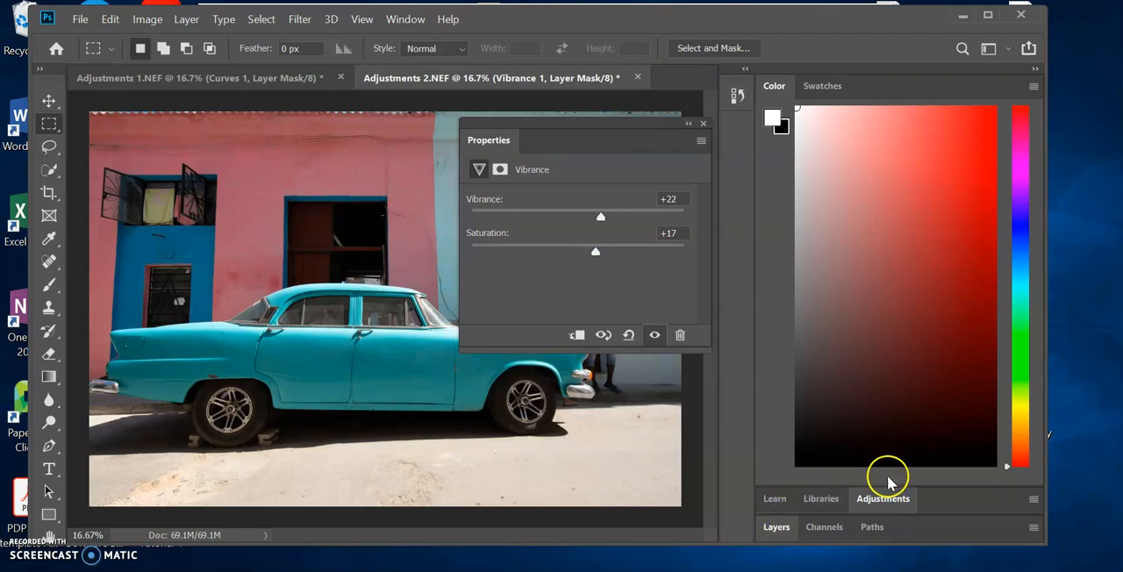
pyautogui.moveTo(934, 483)
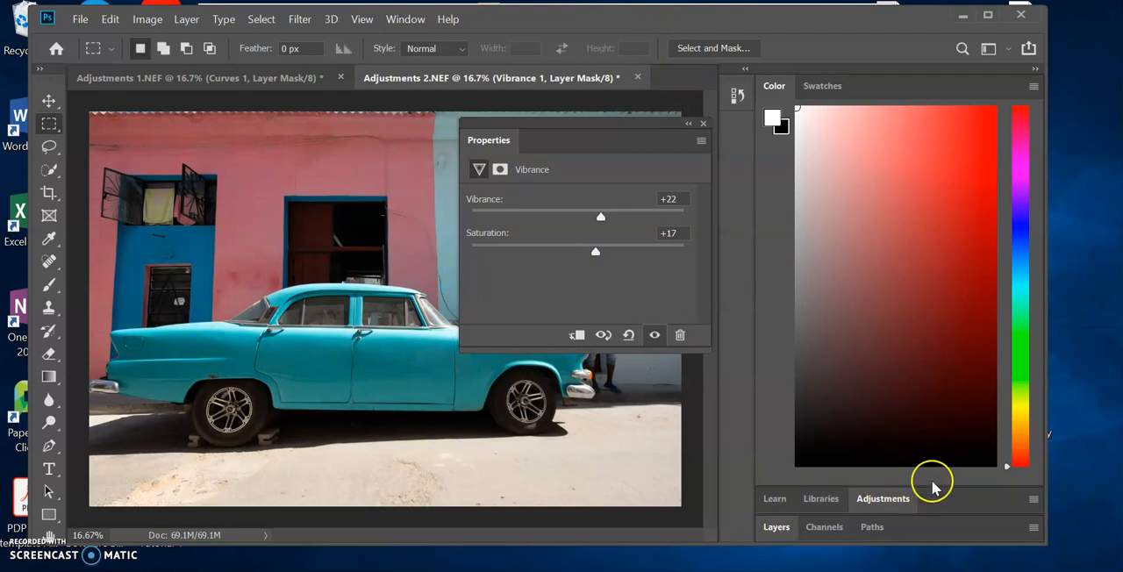
# Step: Toggle the Vibrance layer's visibility to compare with the original, then close its settings
pyautogui.click(776, 527)
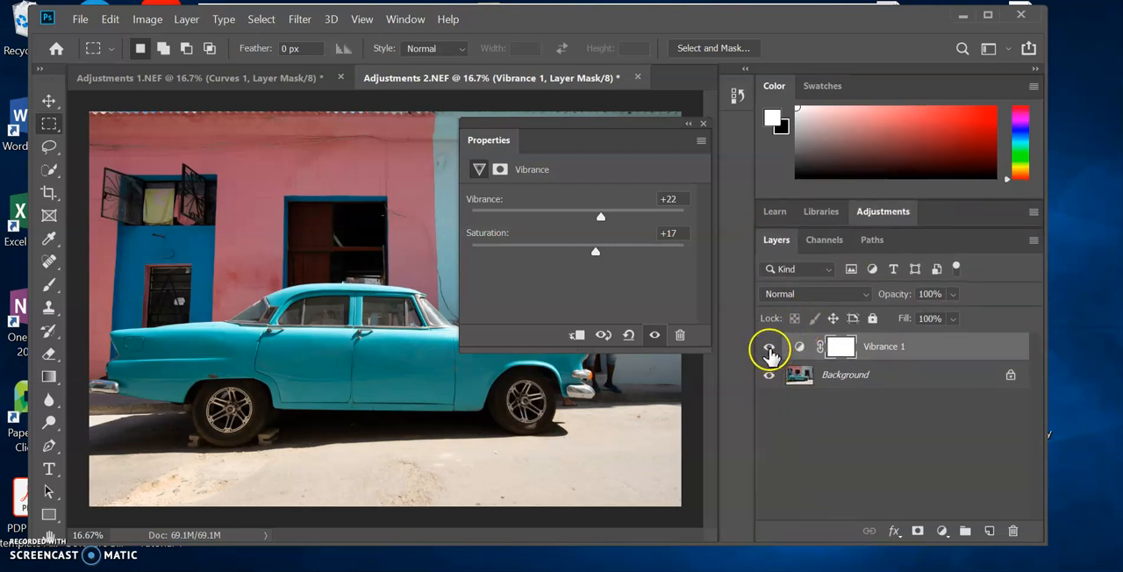
pyautogui.click(769, 347)
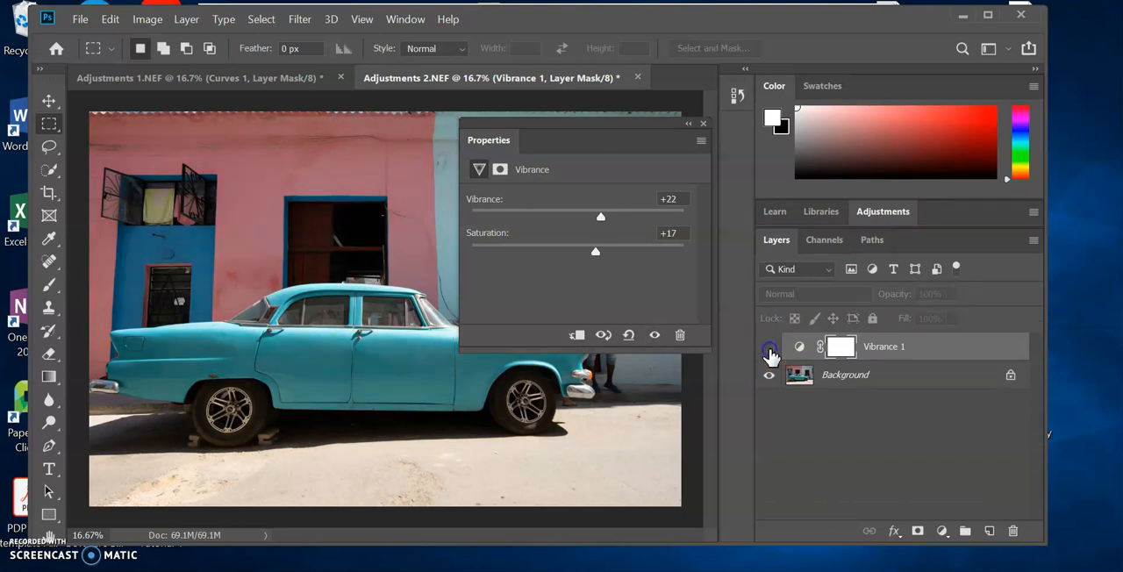
pyautogui.click(768, 346)
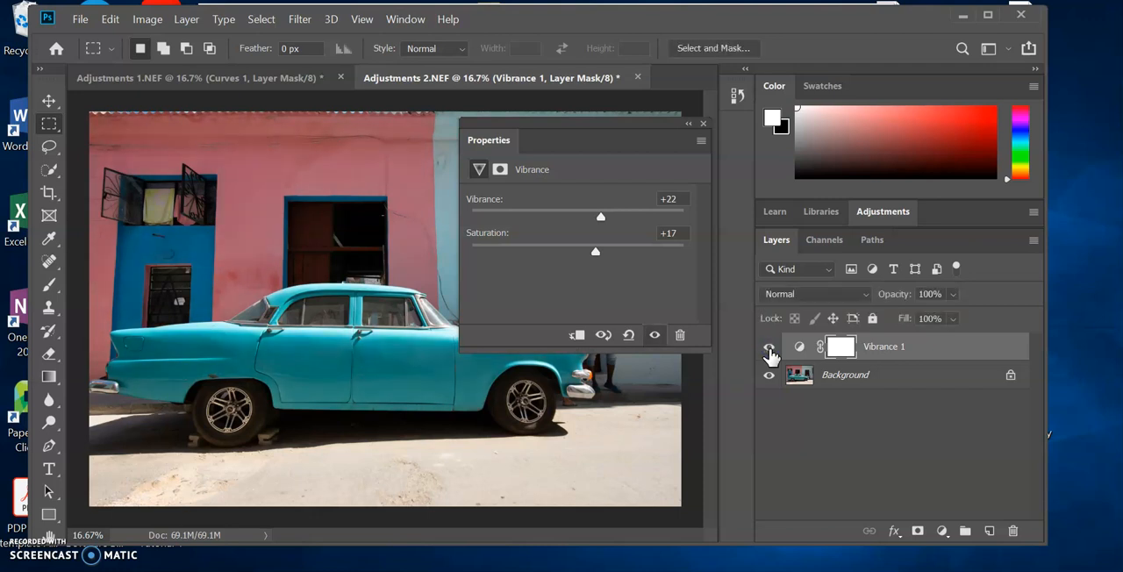
pyautogui.click(768, 345)
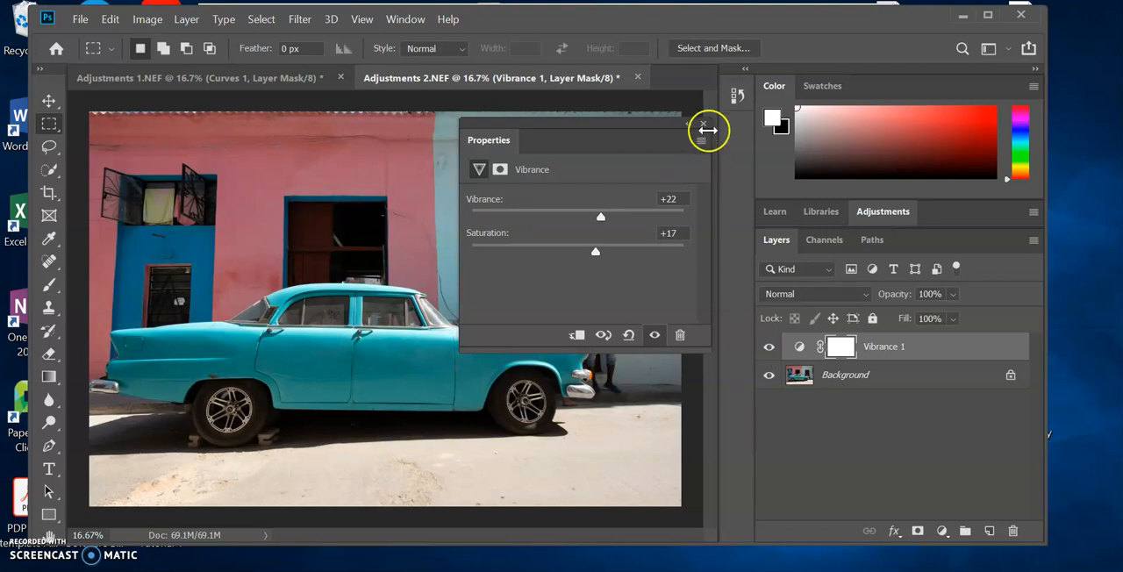
pyautogui.click(702, 123)
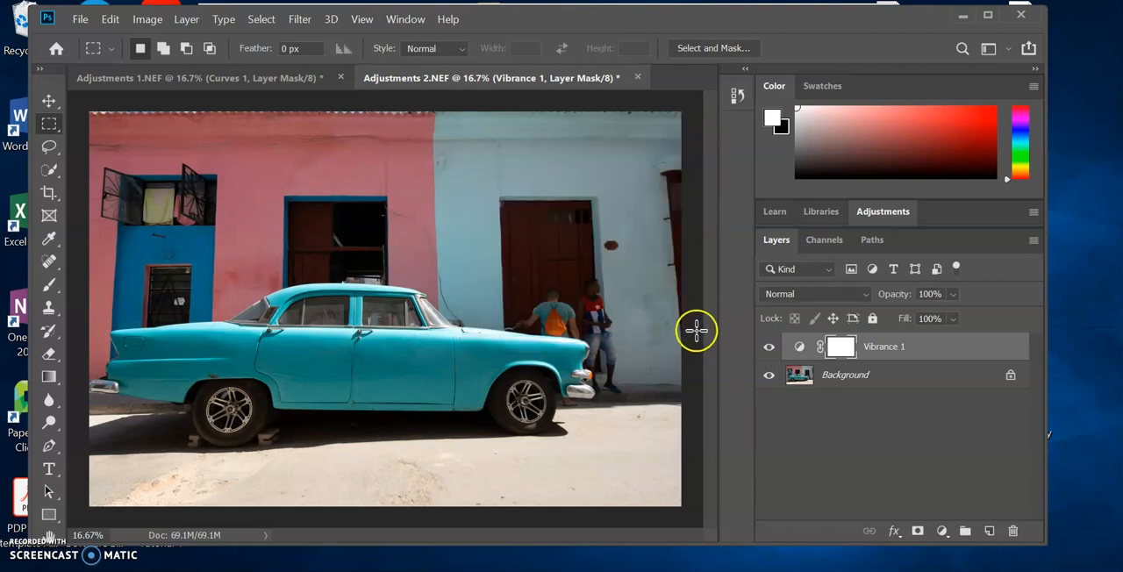
# Step: Keep toggling the Vibrance layer on and off to judge the before and after
pyautogui.click(769, 346)
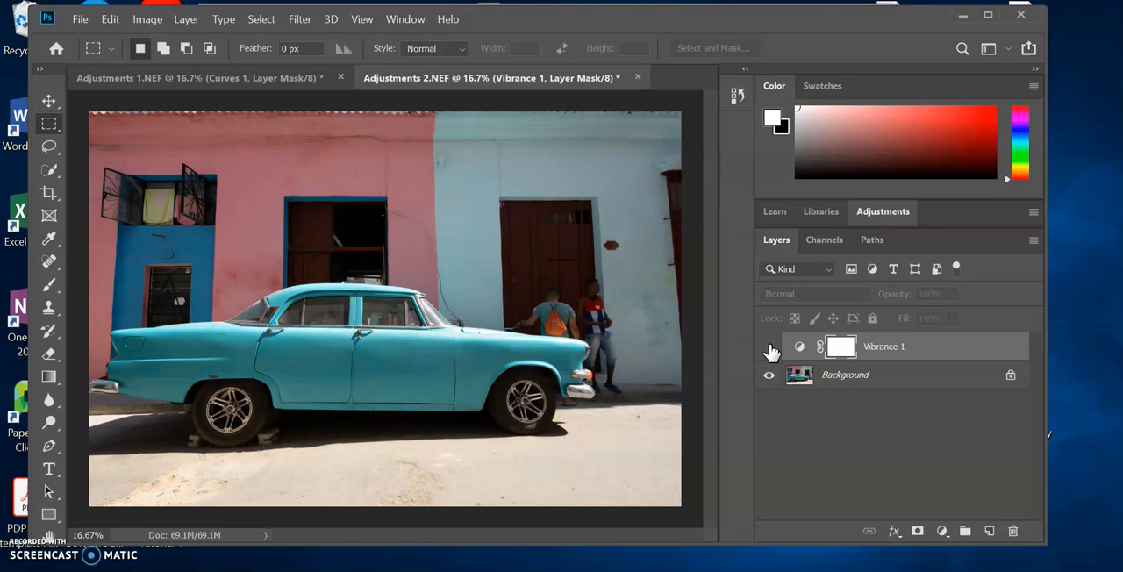
pyautogui.click(769, 346)
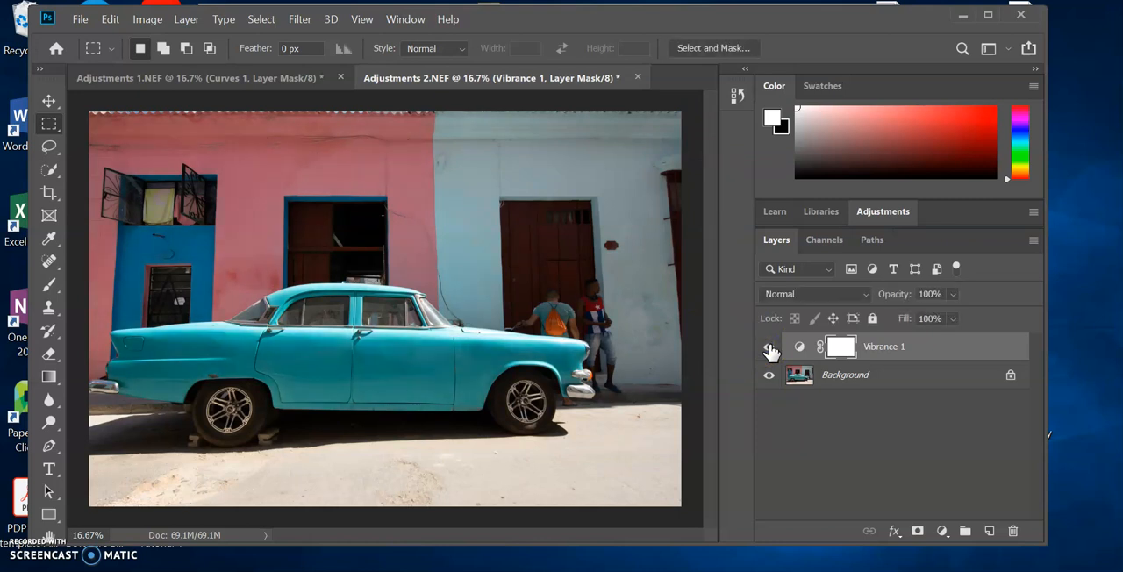
pyautogui.click(769, 346)
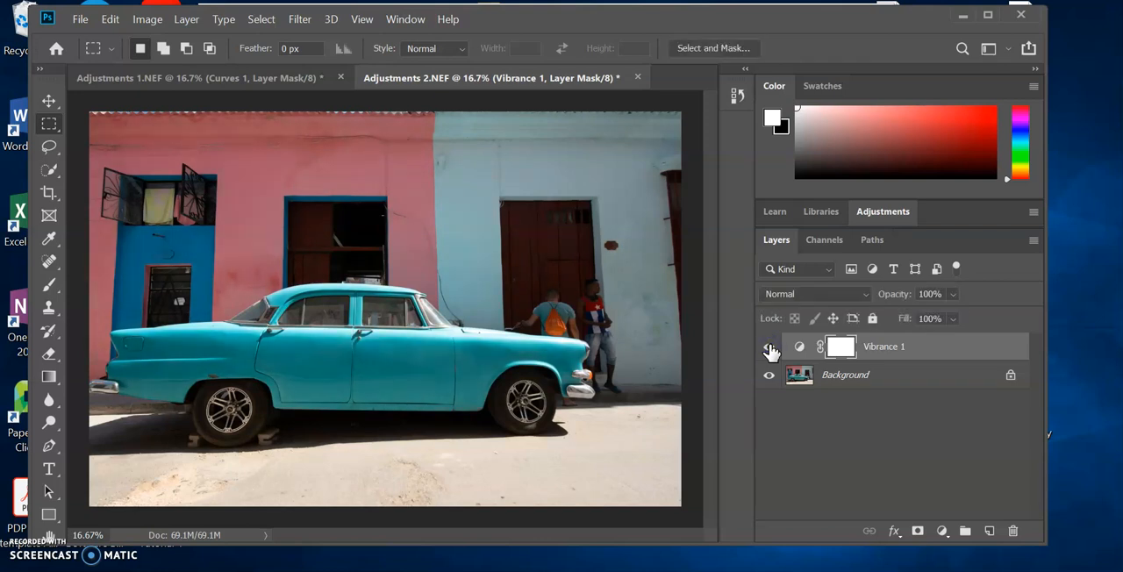
pyautogui.click(768, 346)
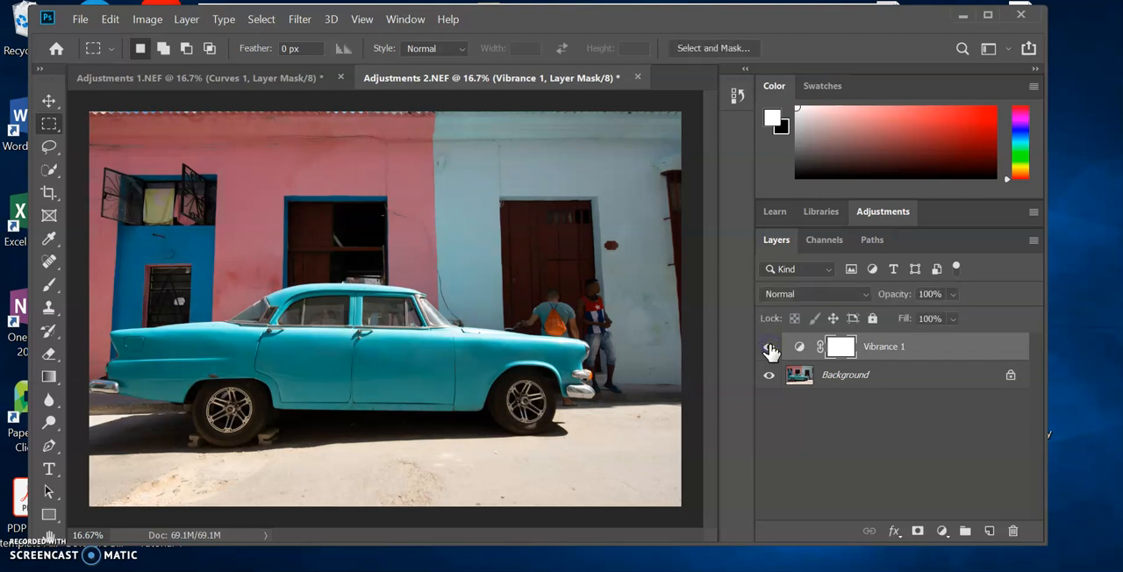
# Step: Resize the car photo to 4 inches wide with constrained proportions, giving 1200 × 801 pixels
pyautogui.click(768, 346)
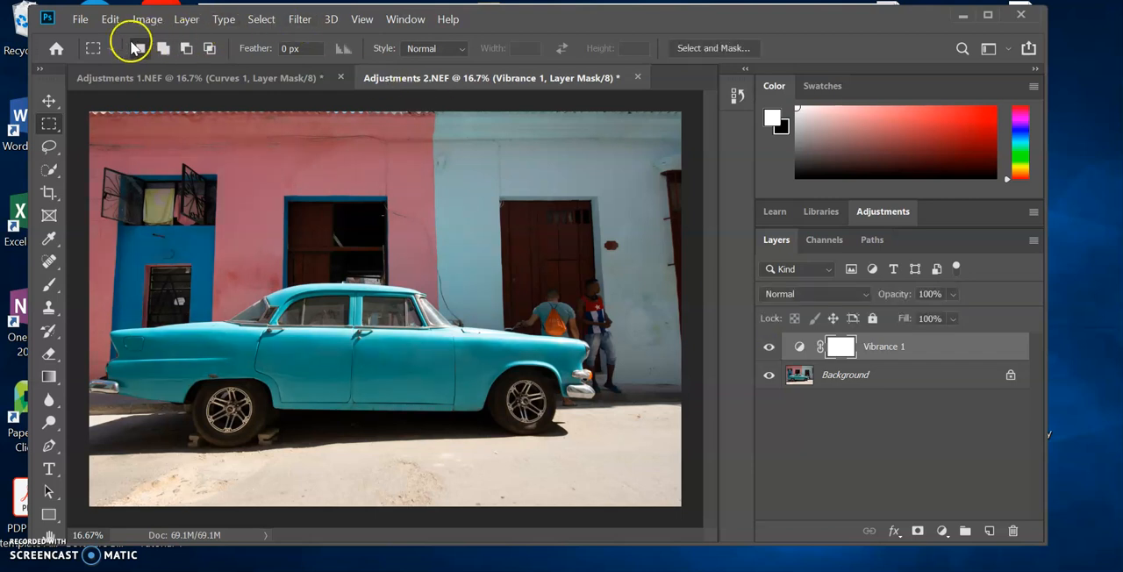
pyautogui.moveTo(123, 21)
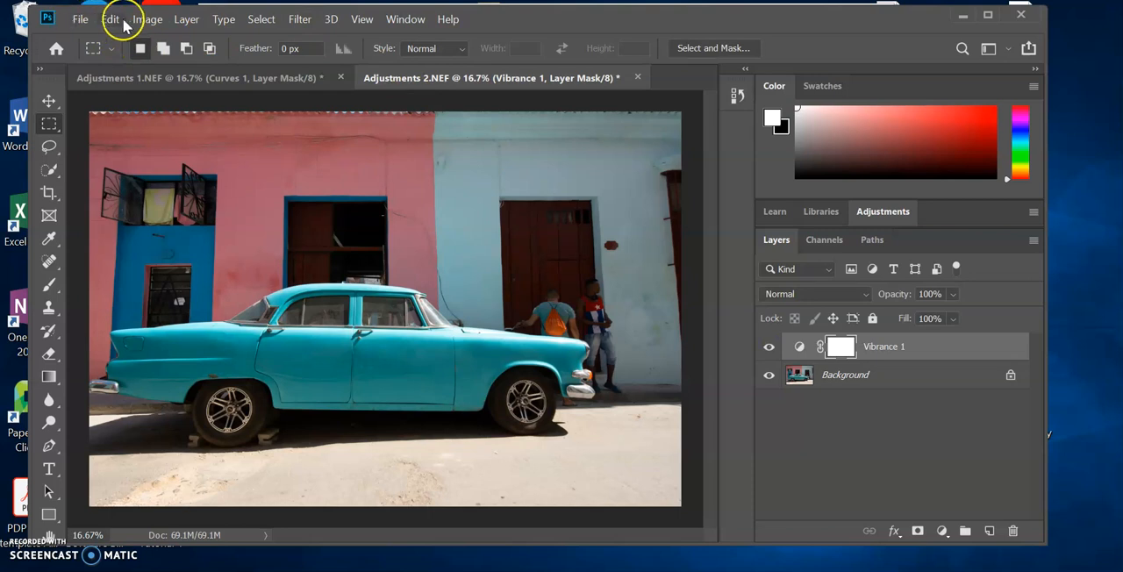
pyautogui.click(147, 17)
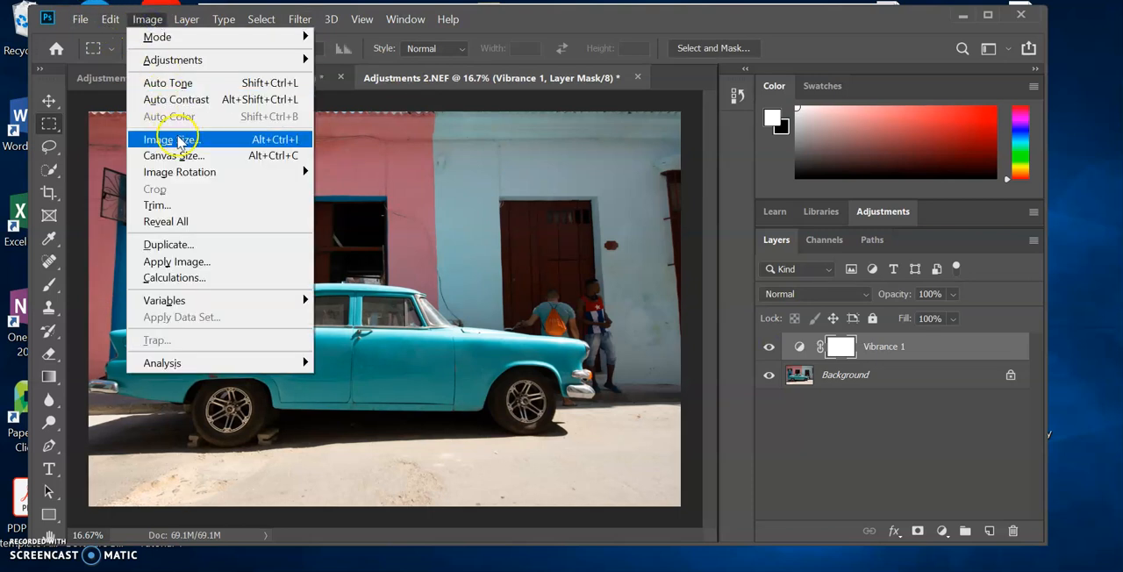
pyautogui.click(169, 140)
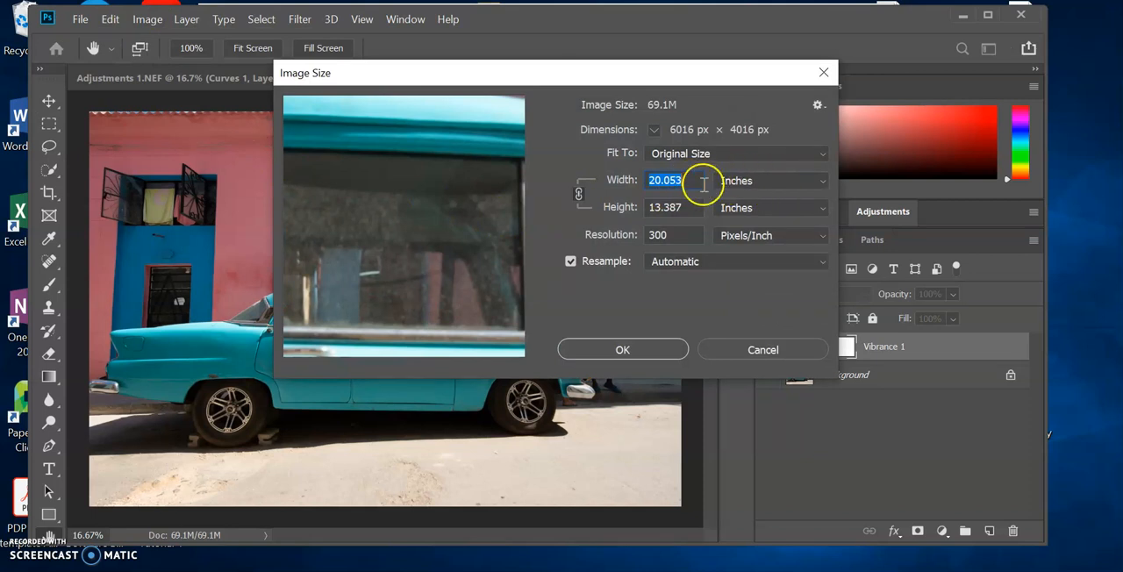
pyautogui.moveTo(593, 189)
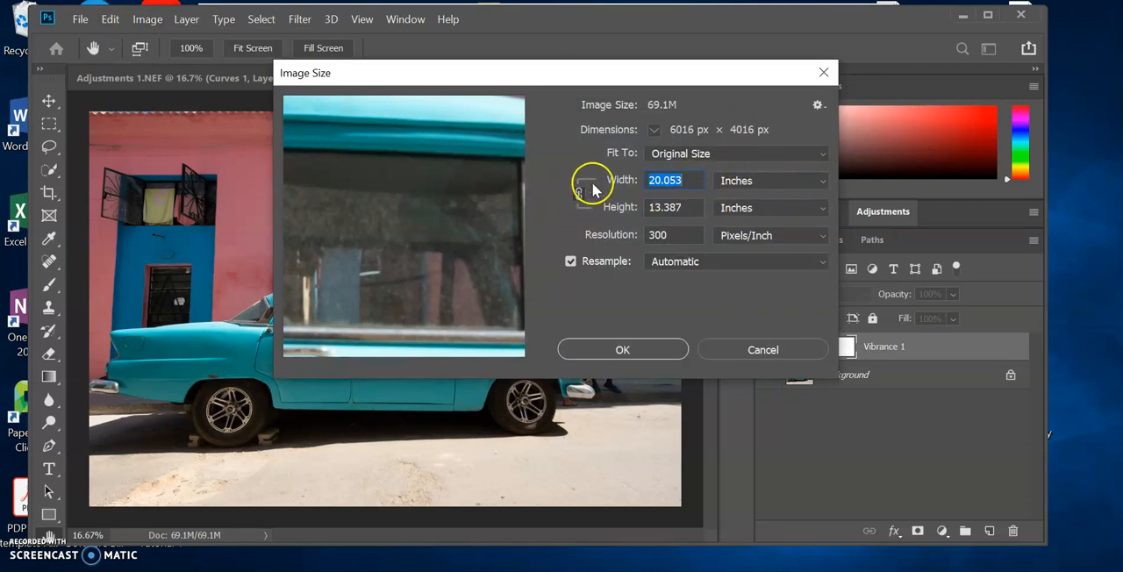
pyautogui.moveTo(711, 179)
pyautogui.write('4')
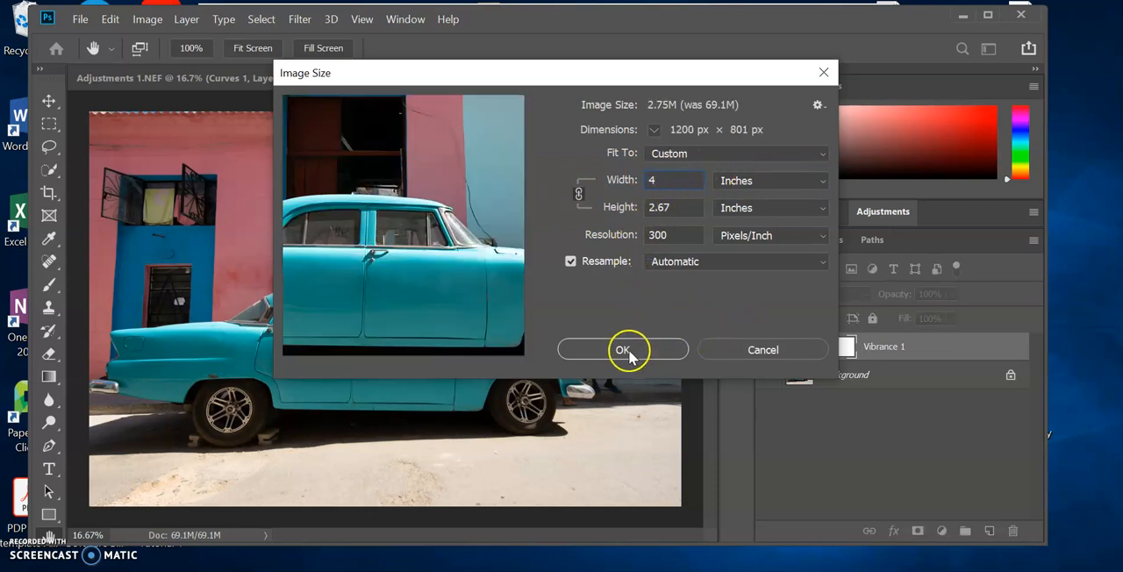
pyautogui.click(621, 350)
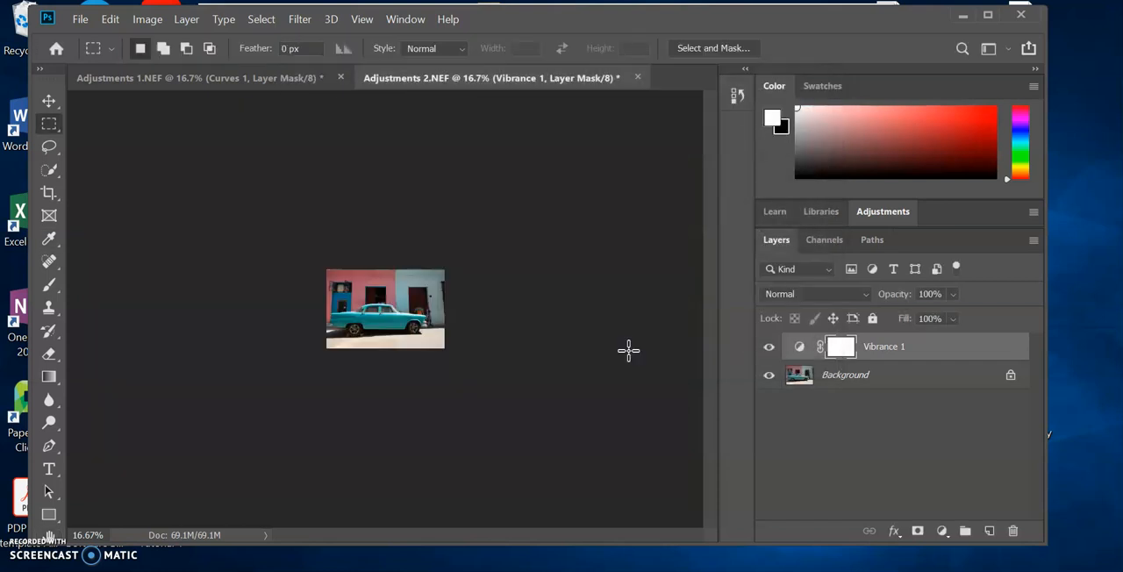
# Step: Export the photo as JPG, naming it 'Adjustments 2 Export', saved into the New folder
pyautogui.click(81, 17)
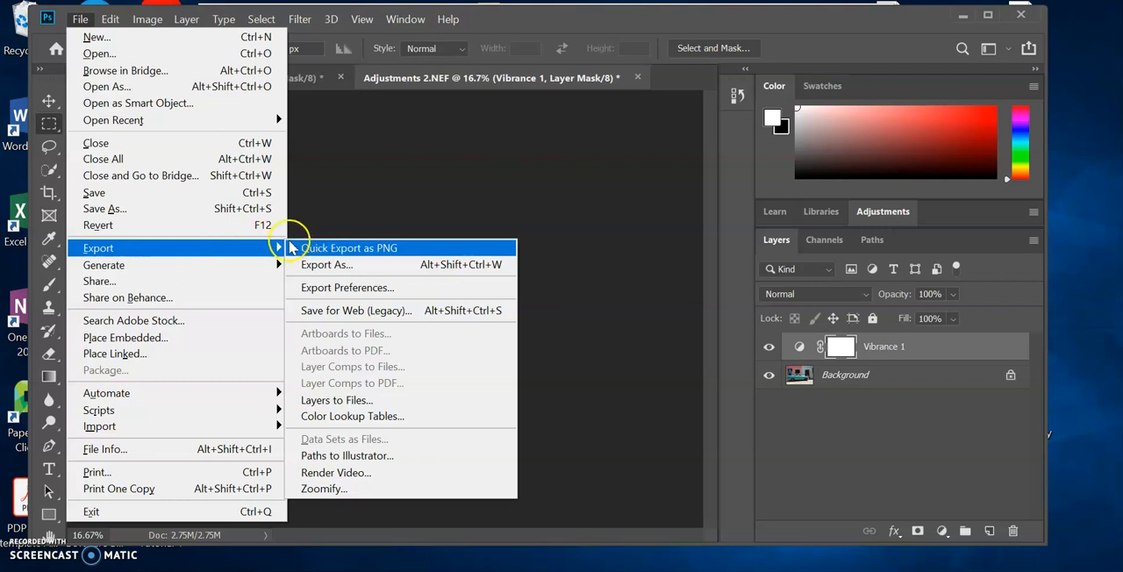
pyautogui.click(326, 263)
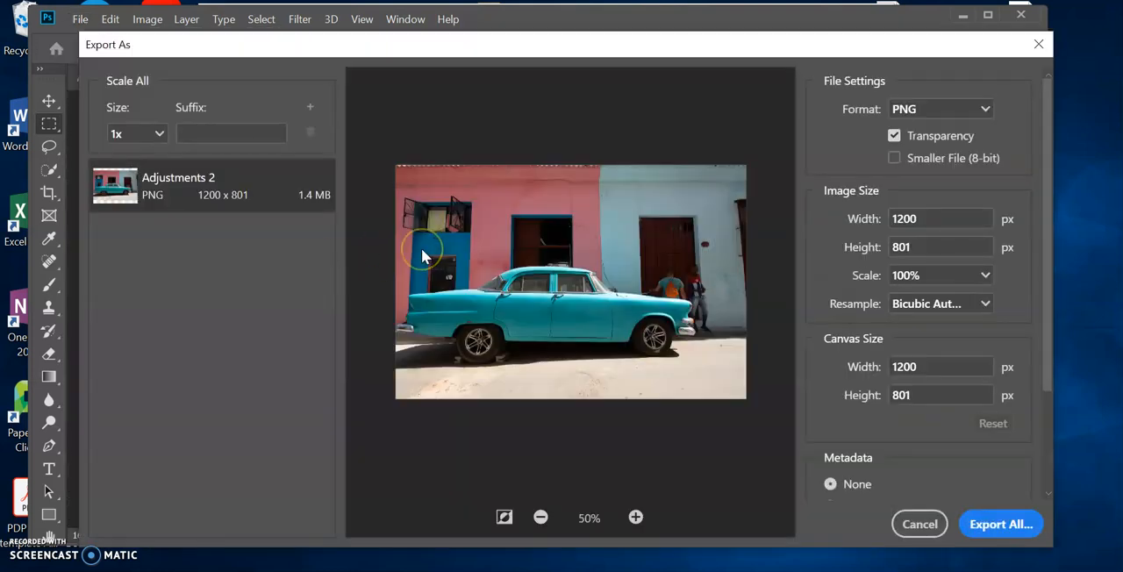
pyautogui.moveTo(901, 196)
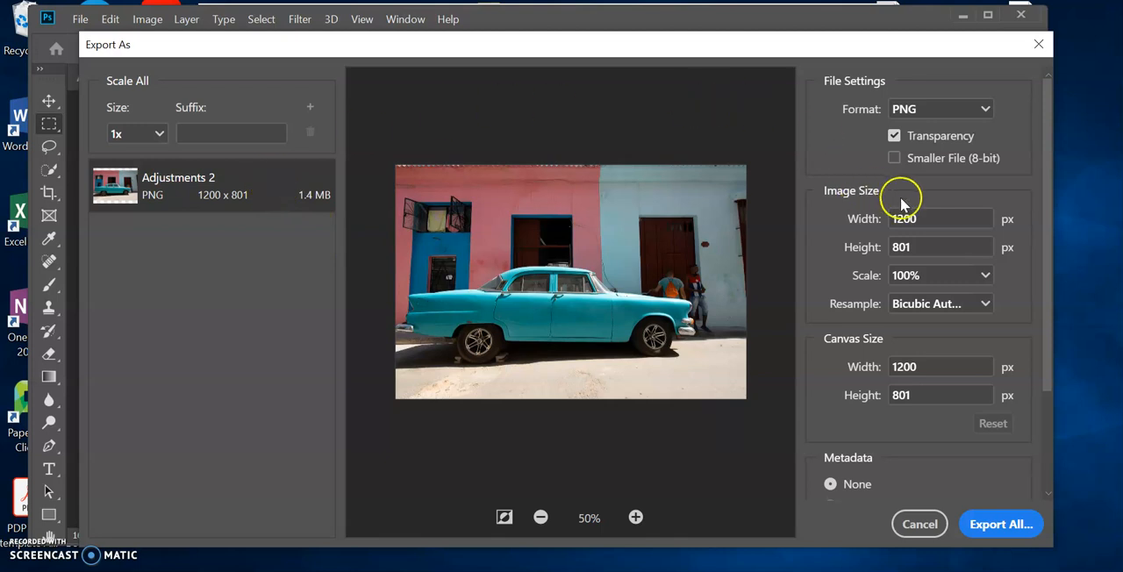
pyautogui.click(939, 109)
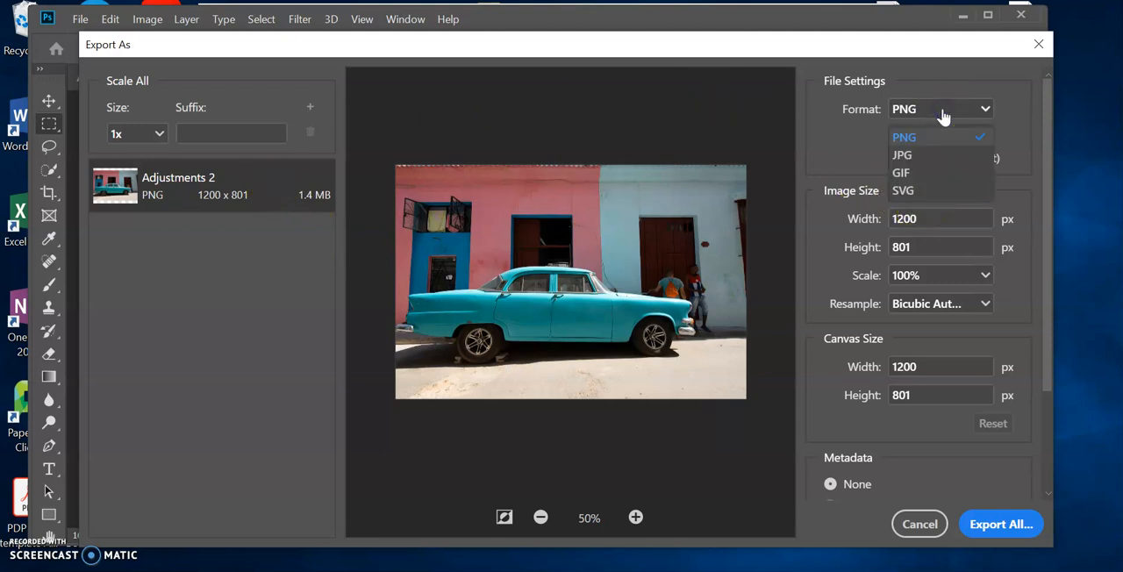
pyautogui.click(902, 154)
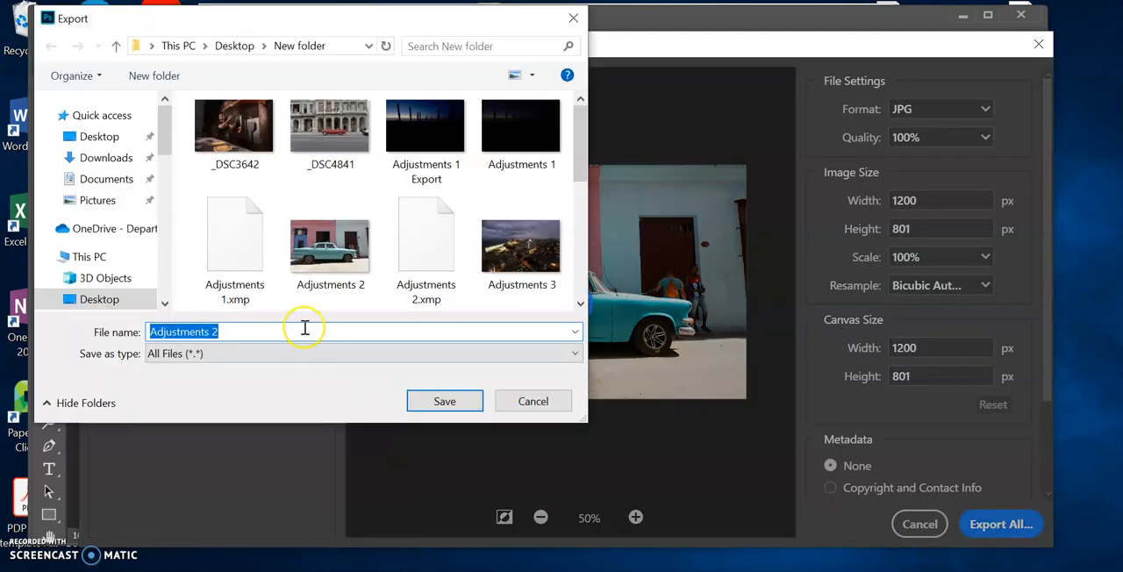
pyautogui.click(305, 332)
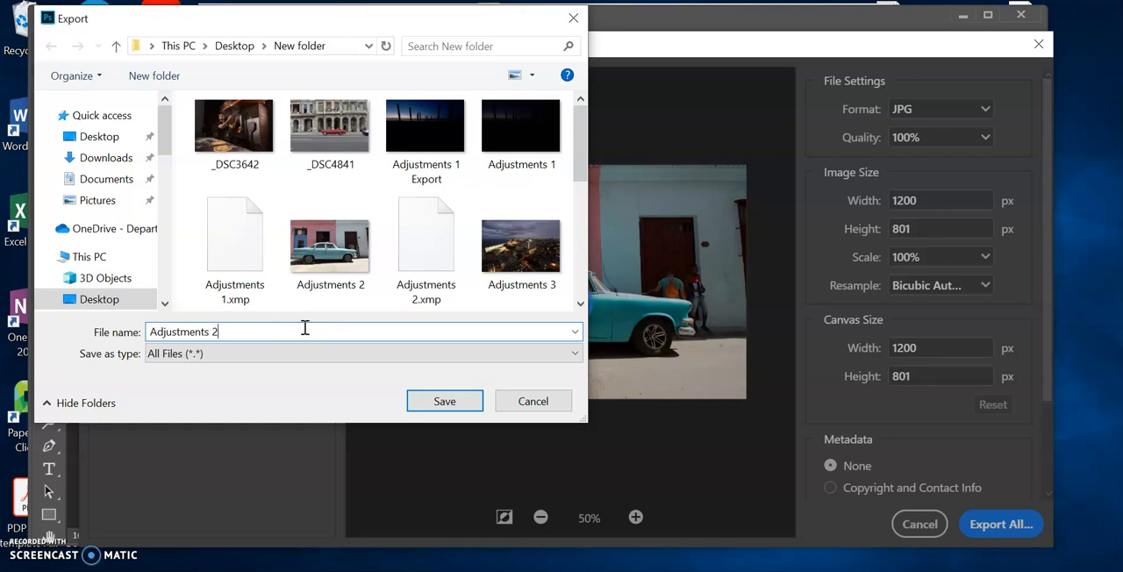
pyautogui.write('Export')
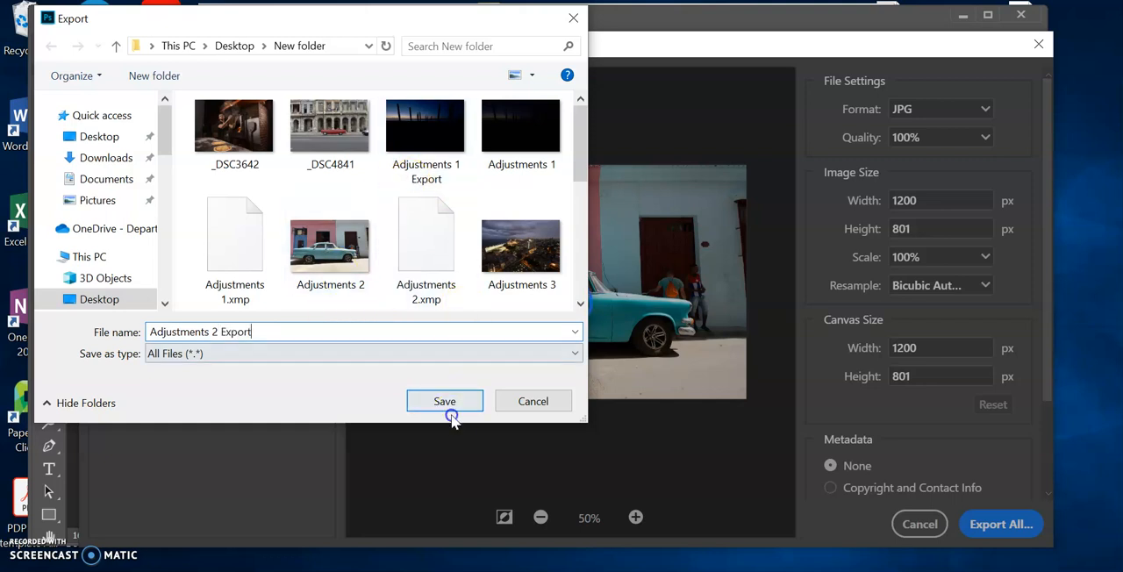
pyautogui.click(444, 400)
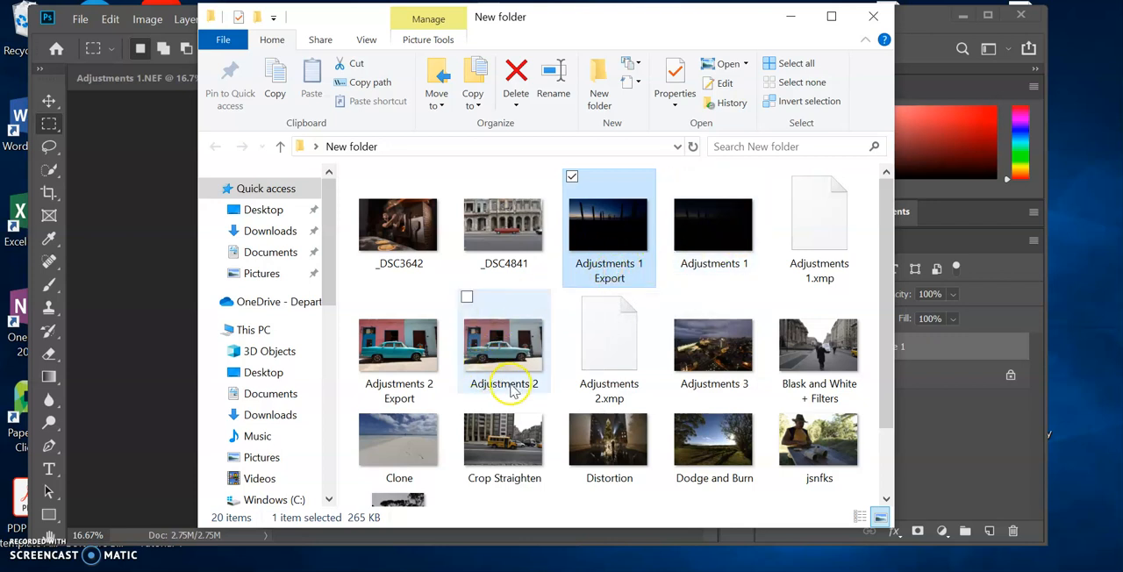
pyautogui.moveTo(470, 368)
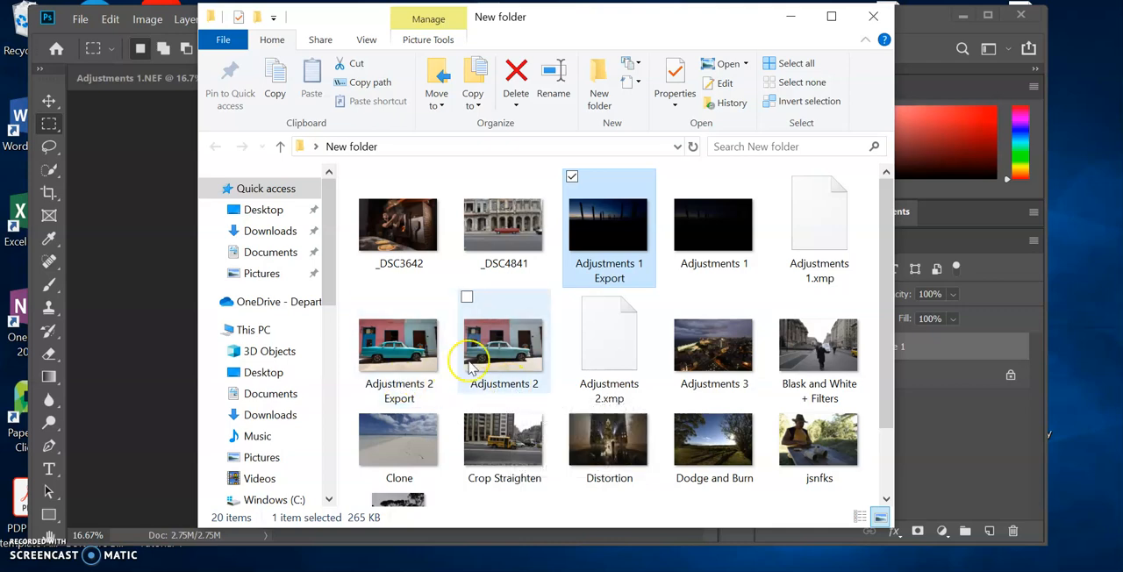
# Step: View the exported 'Adjustments 2 Export' JPG from File Explorer and bring up the window switcher
pyautogui.click(400, 347)
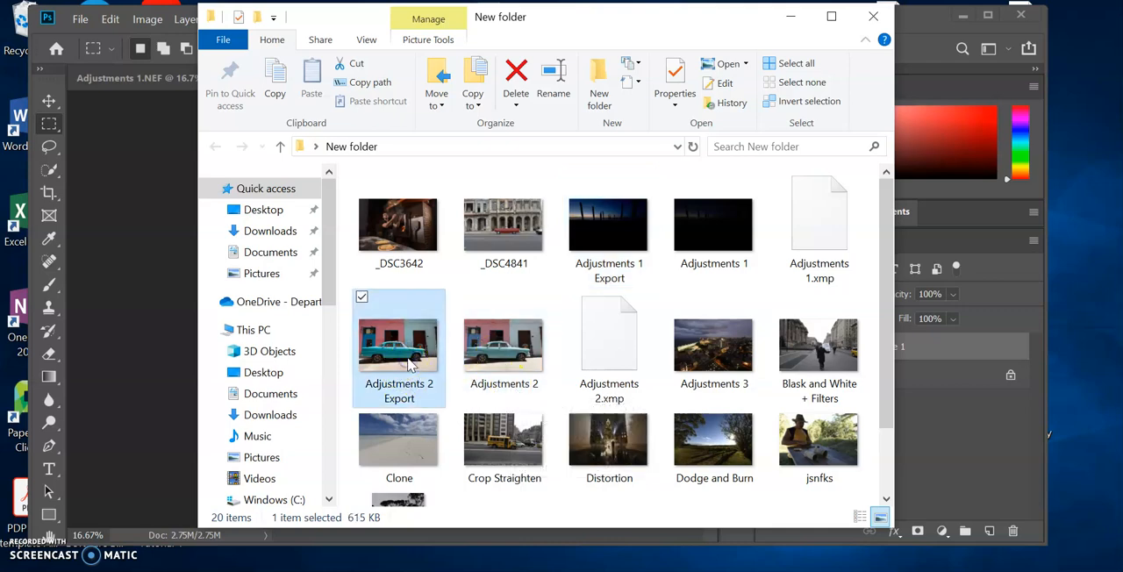
pyautogui.doubleClick(400, 347)
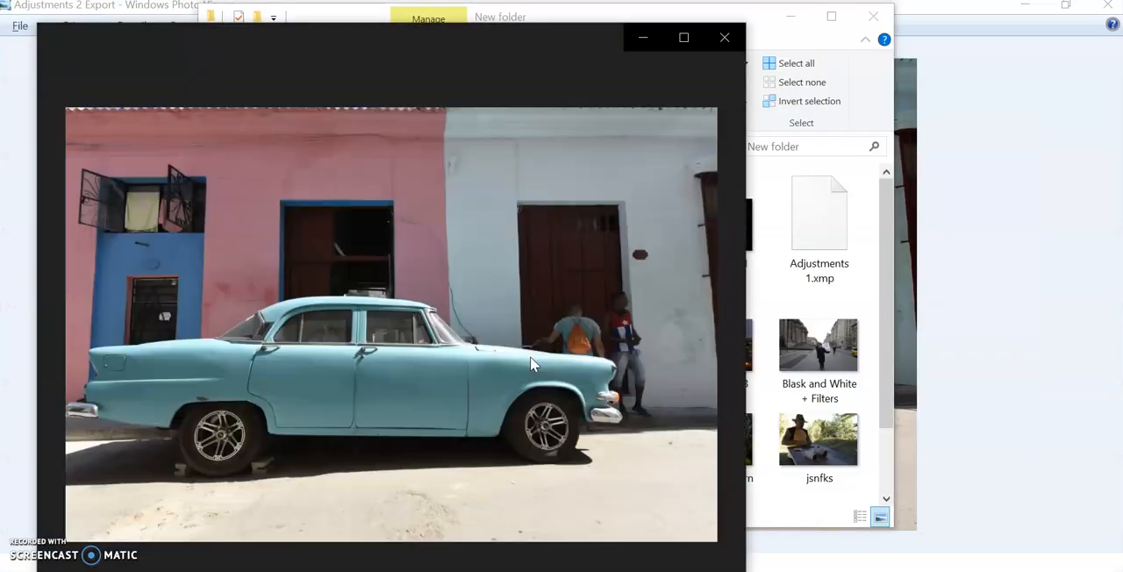
pyautogui.press('alt+tab')
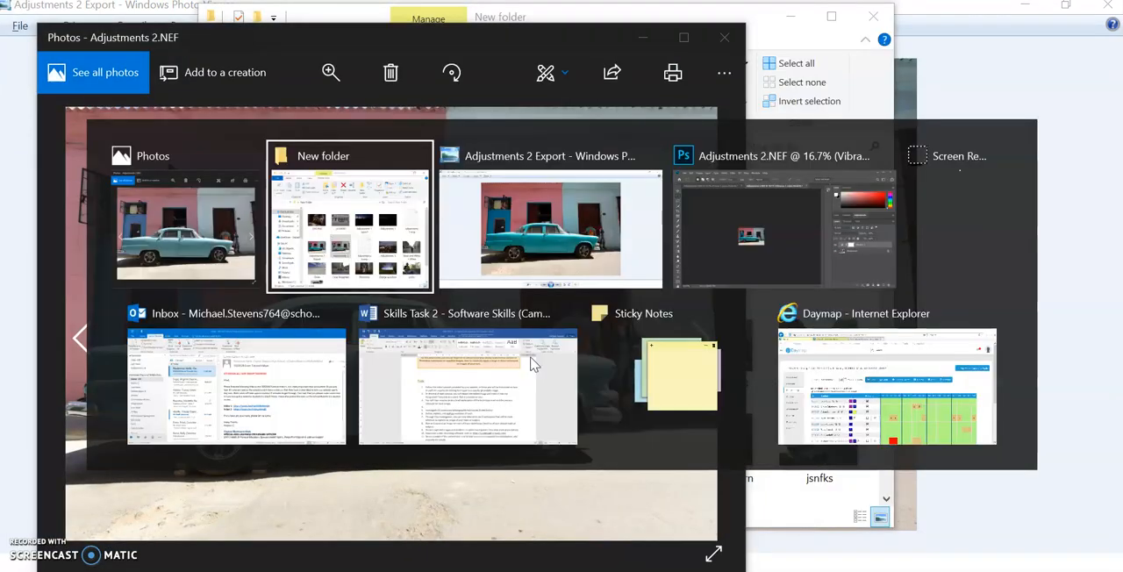
# Step: Show the exported JPG maximized beside the original for comparison, then close it
pyautogui.click(551, 228)
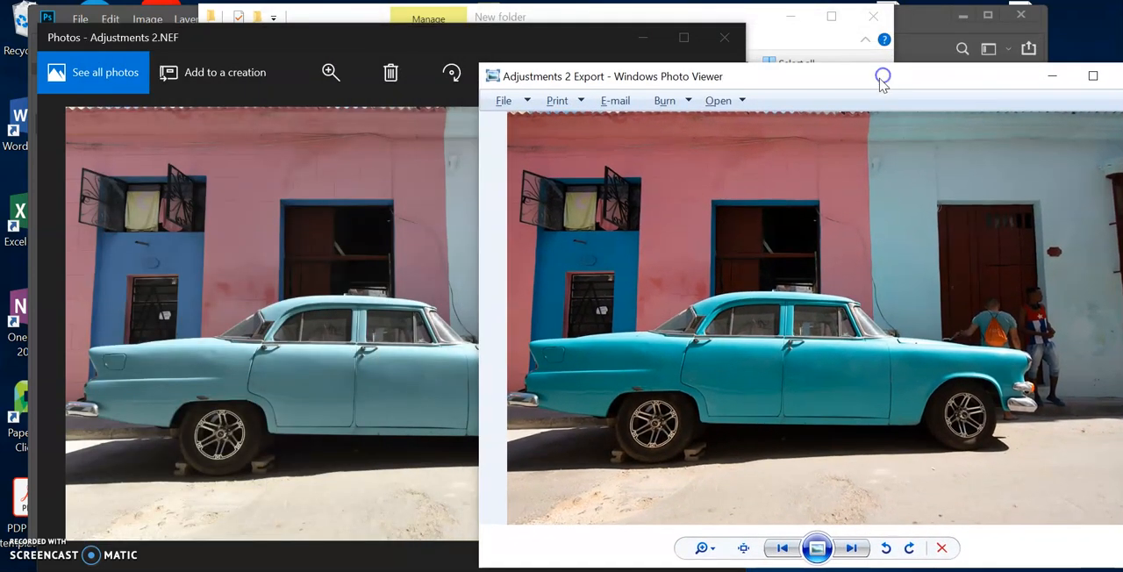
pyautogui.moveTo(465, 351)
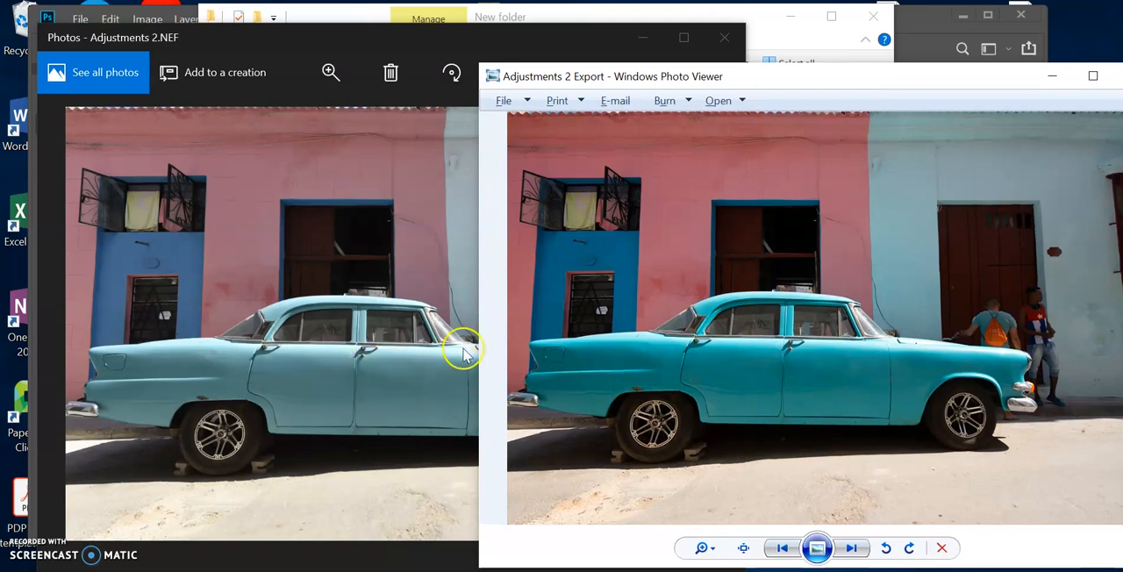
pyautogui.moveTo(808, 79)
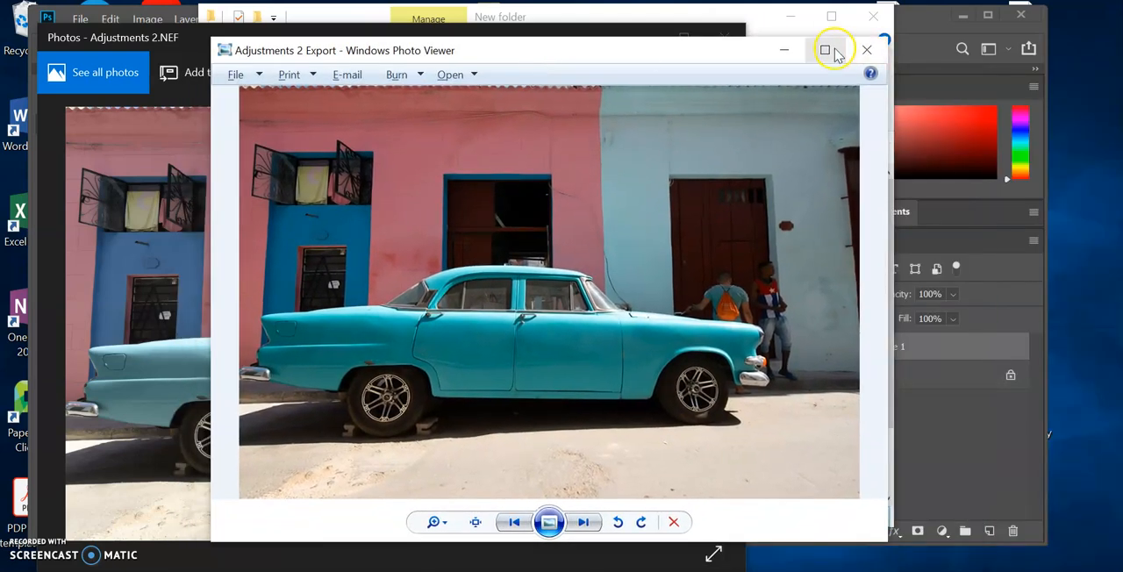
pyautogui.click(825, 49)
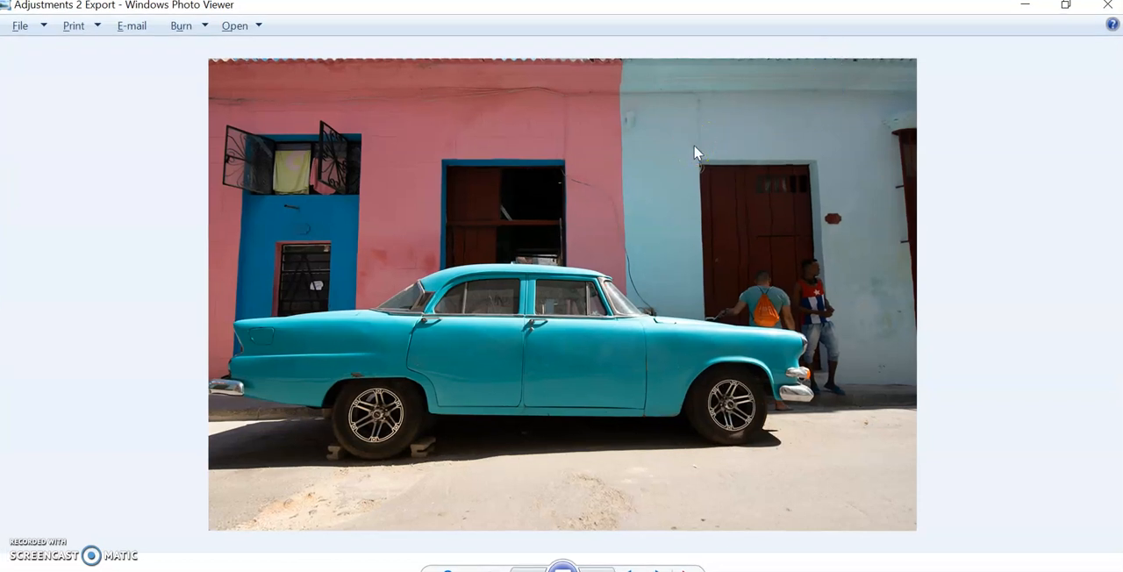
pyautogui.moveTo(647, 340)
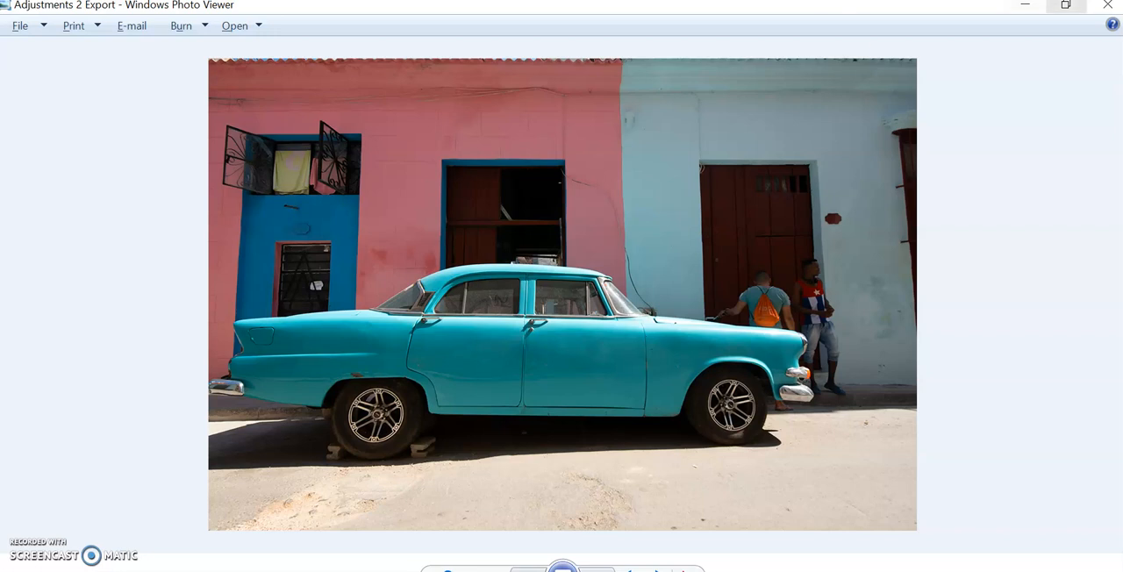
pyautogui.moveTo(1107, 9)
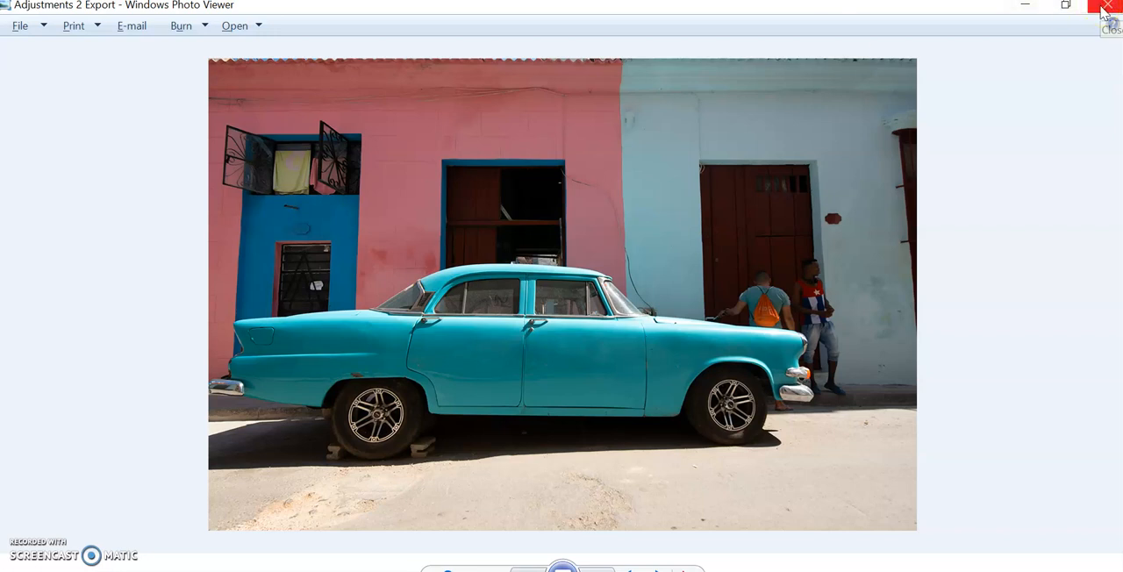
pyautogui.click(1109, 8)
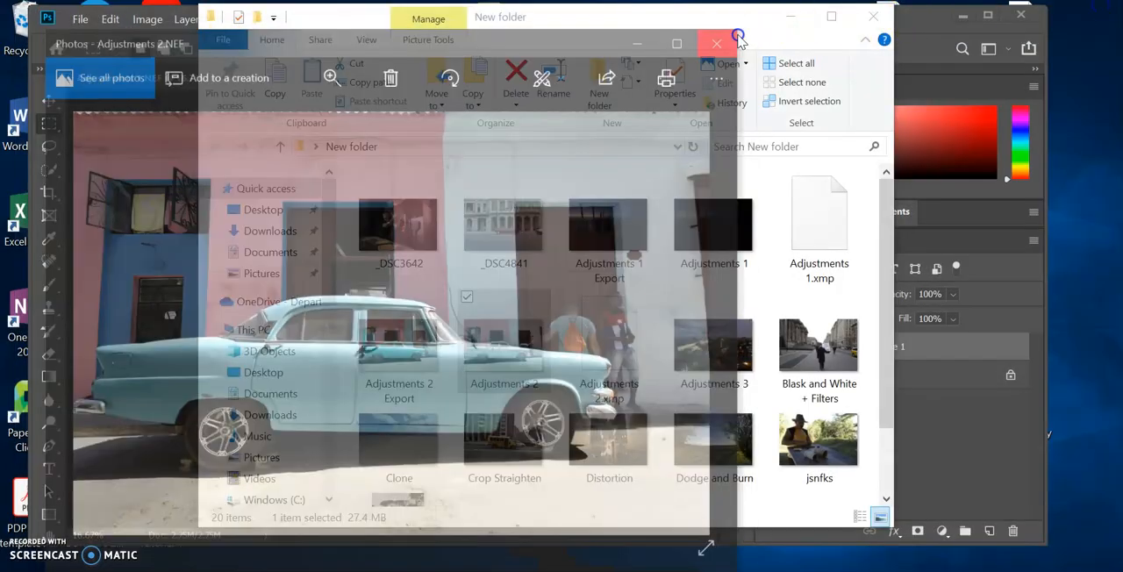